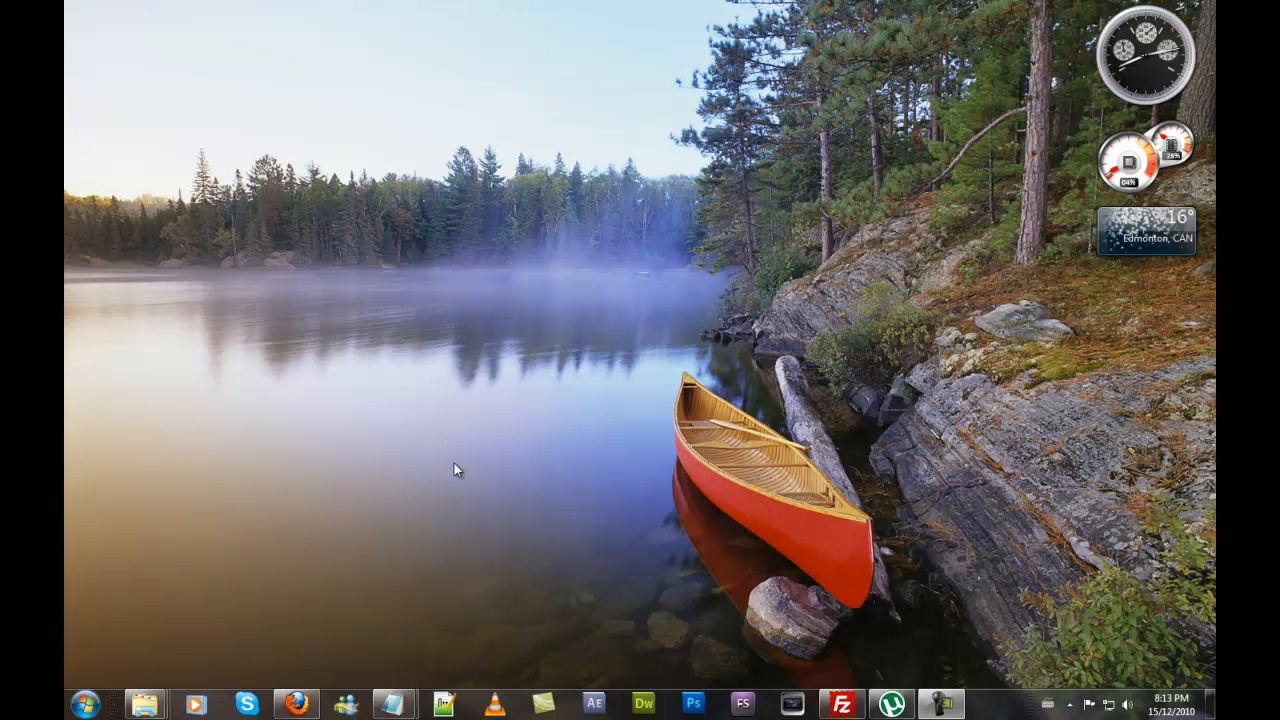
mouse_move(472, 356)
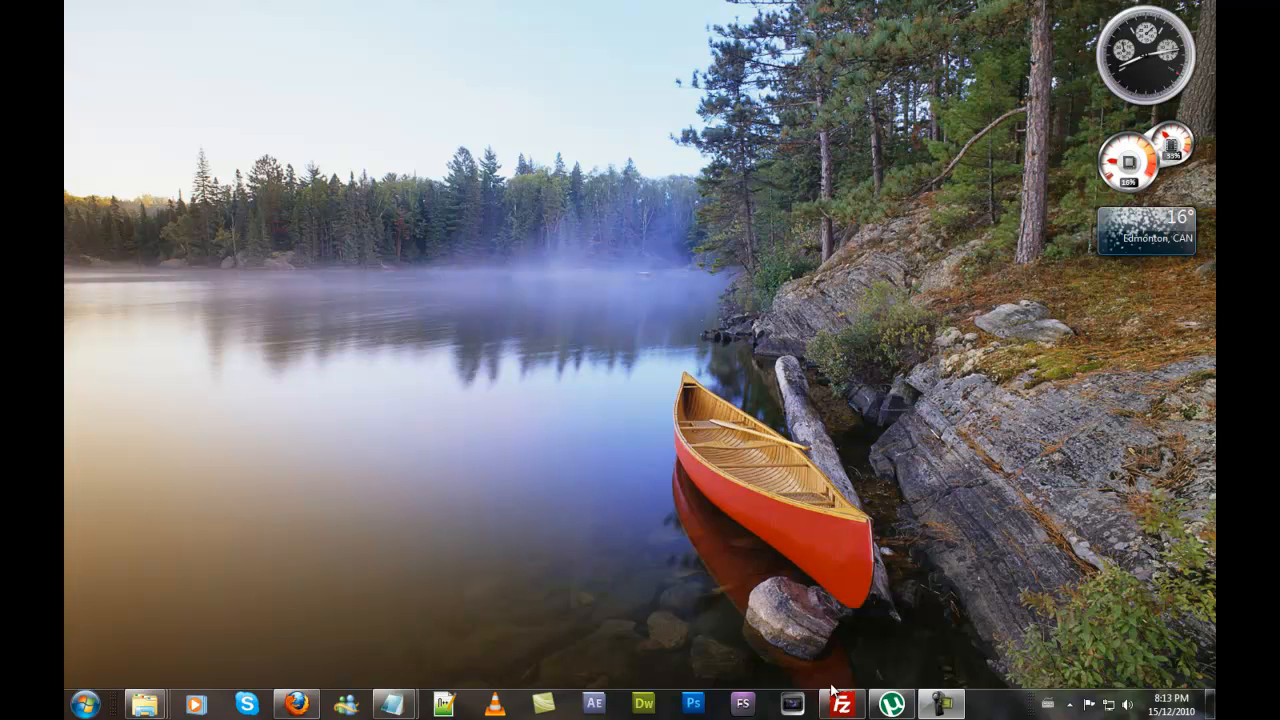
Step: Bring up the µTorrent main window with its empty torrent list
left_click(890, 704)
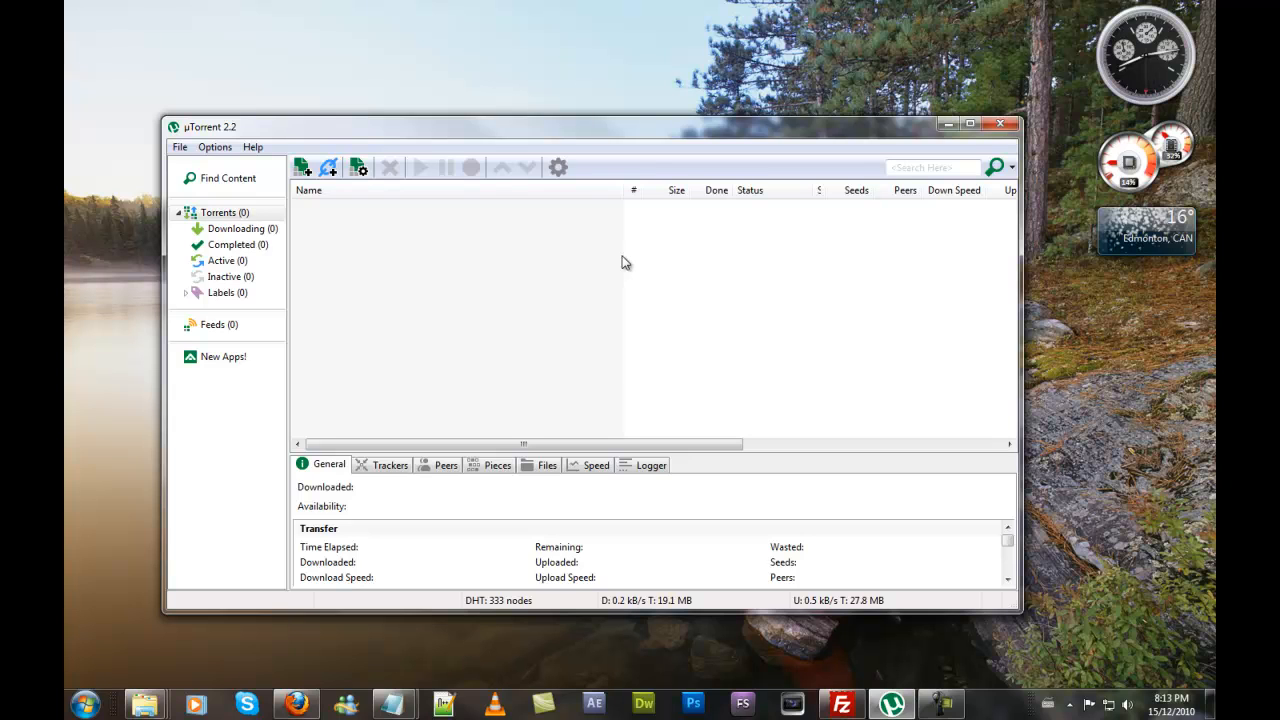
mouse_move(476, 216)
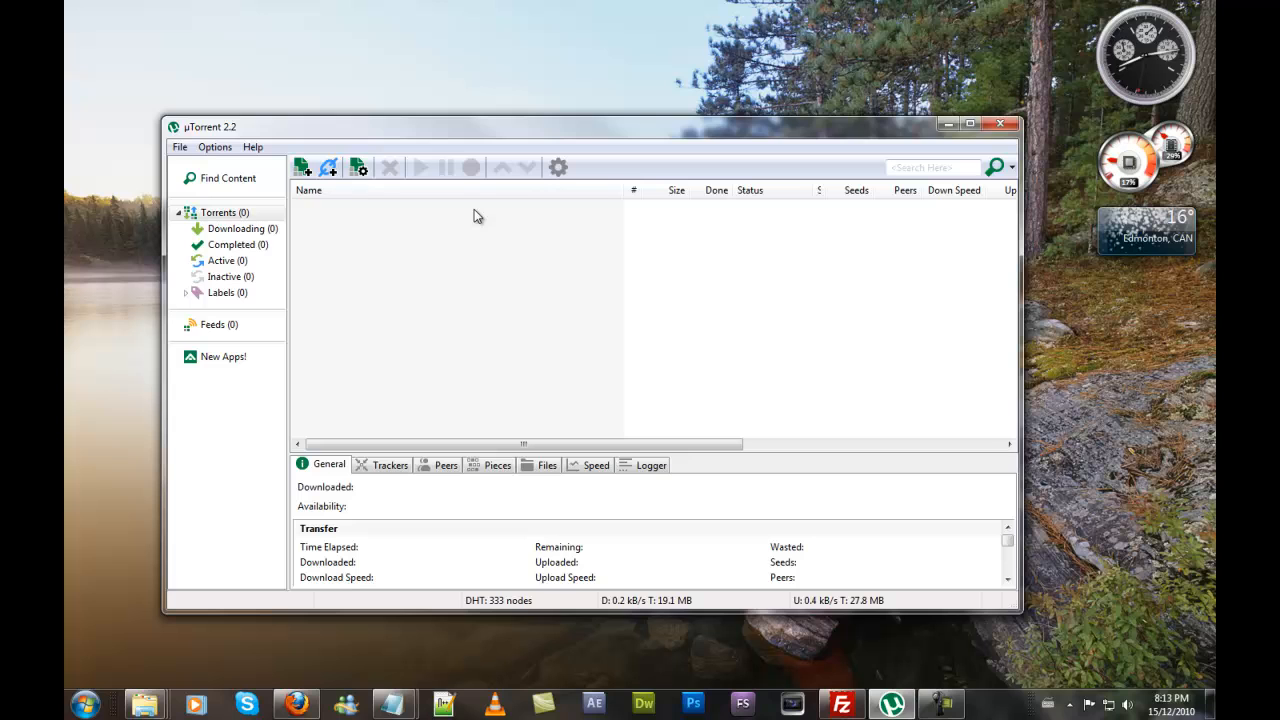
mouse_move(568, 212)
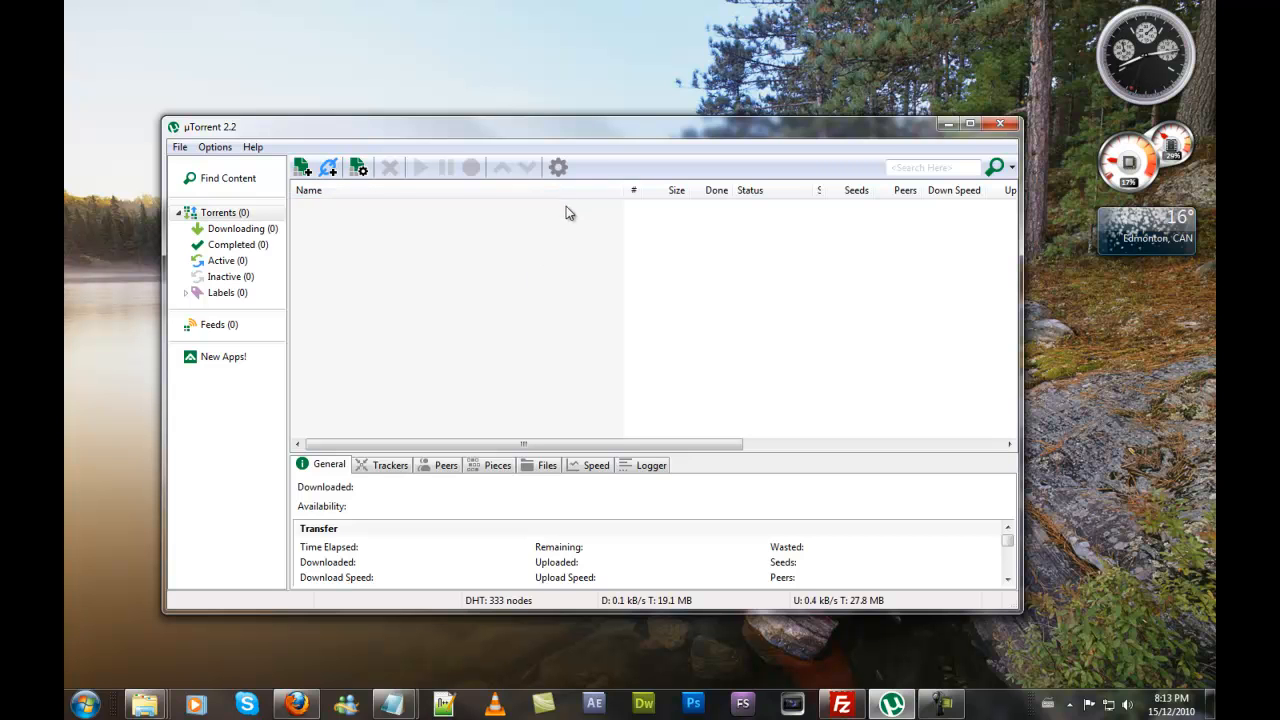
Step: Set the incoming-connections port to 6887 in Connection preferences, apply it and close the client
left_click(556, 168)
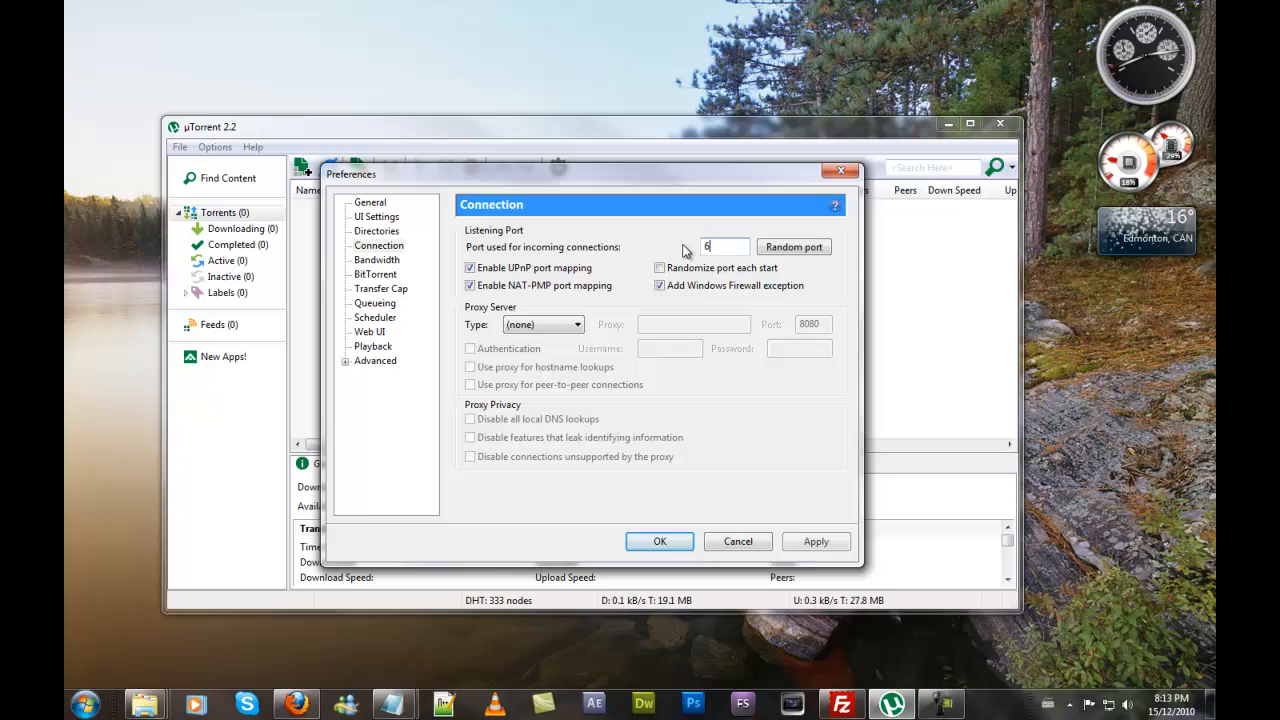
type("887")
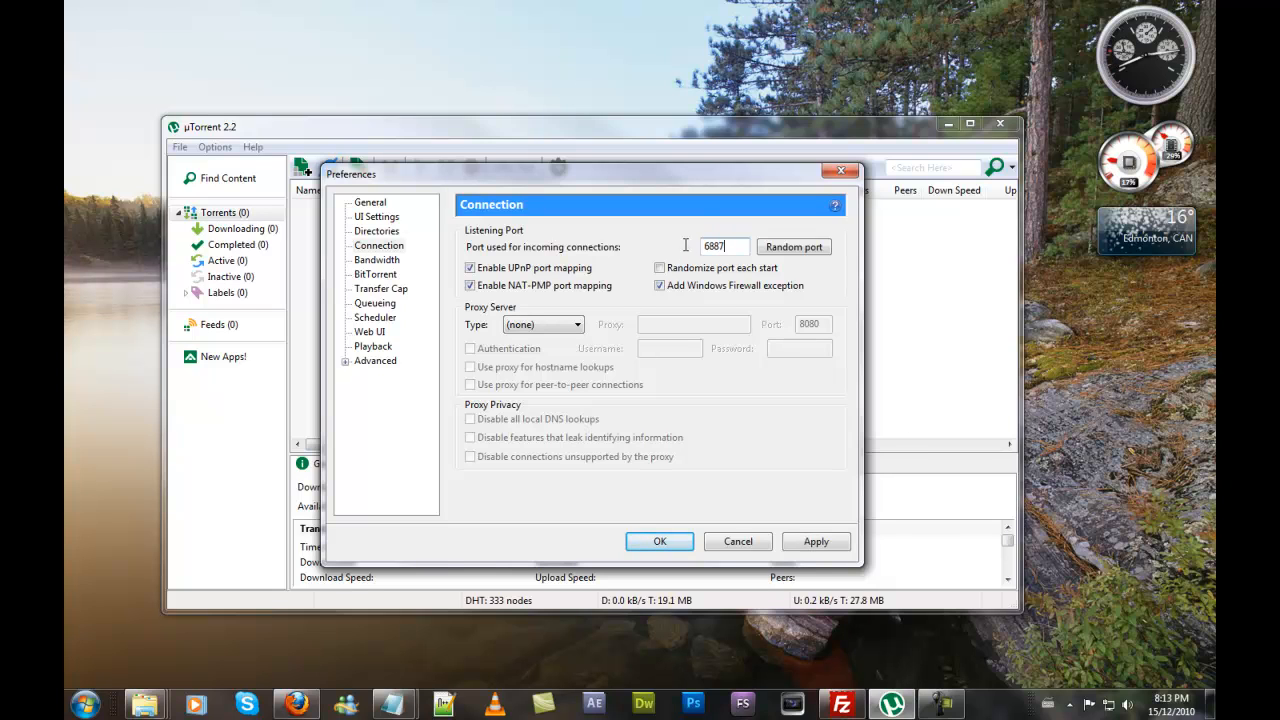
left_click(816, 540)
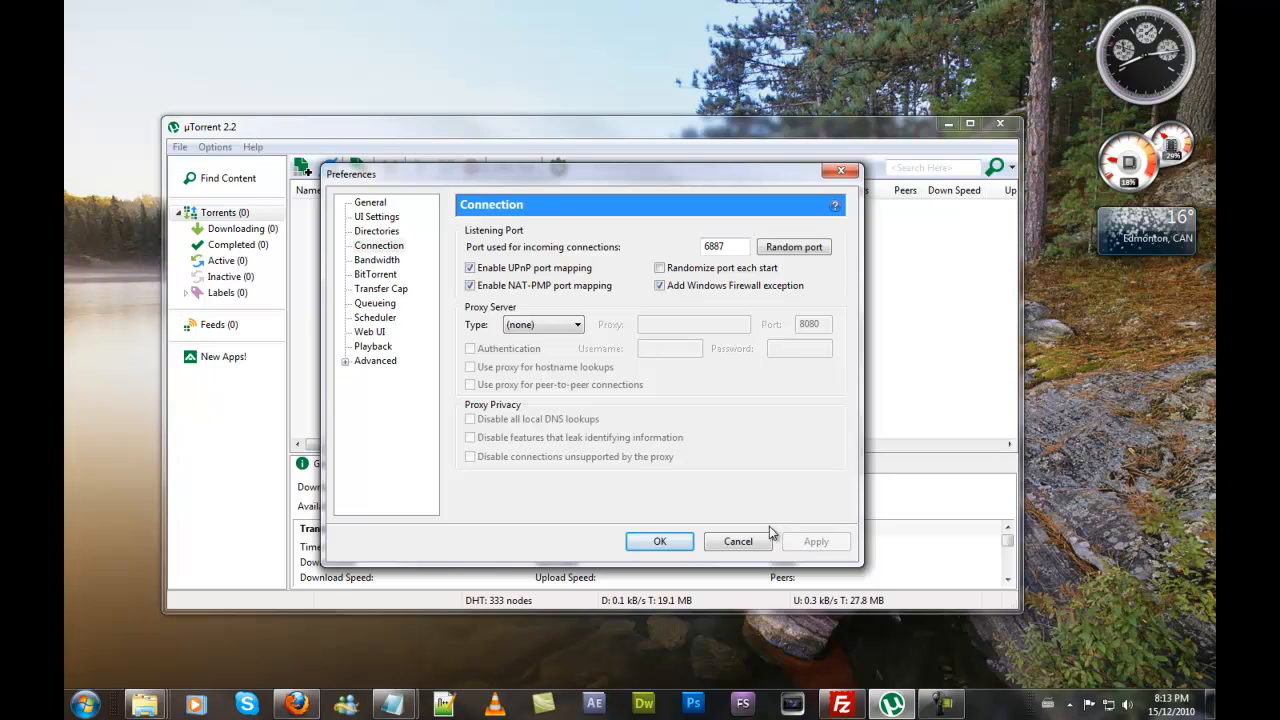
left_click(660, 540)
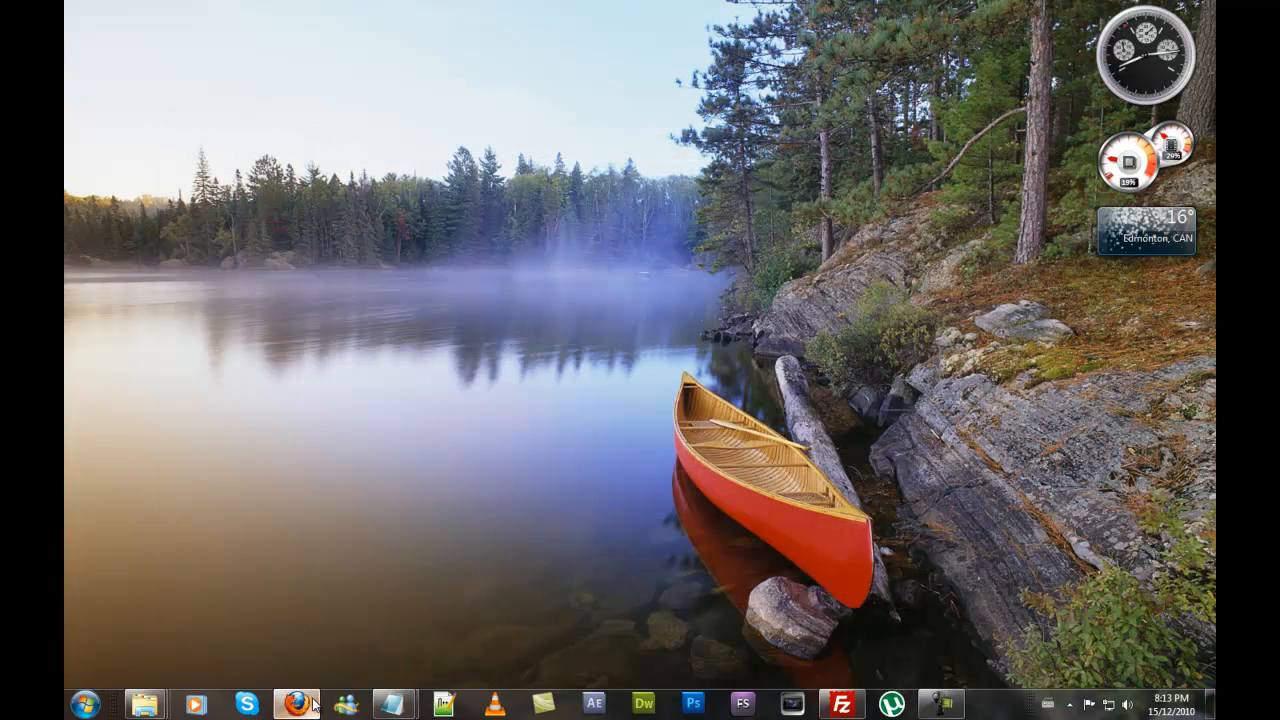
Step: Log in to the D-Link router at 192.168.0.1 in Firefox with the Admin password
left_click(296, 704)
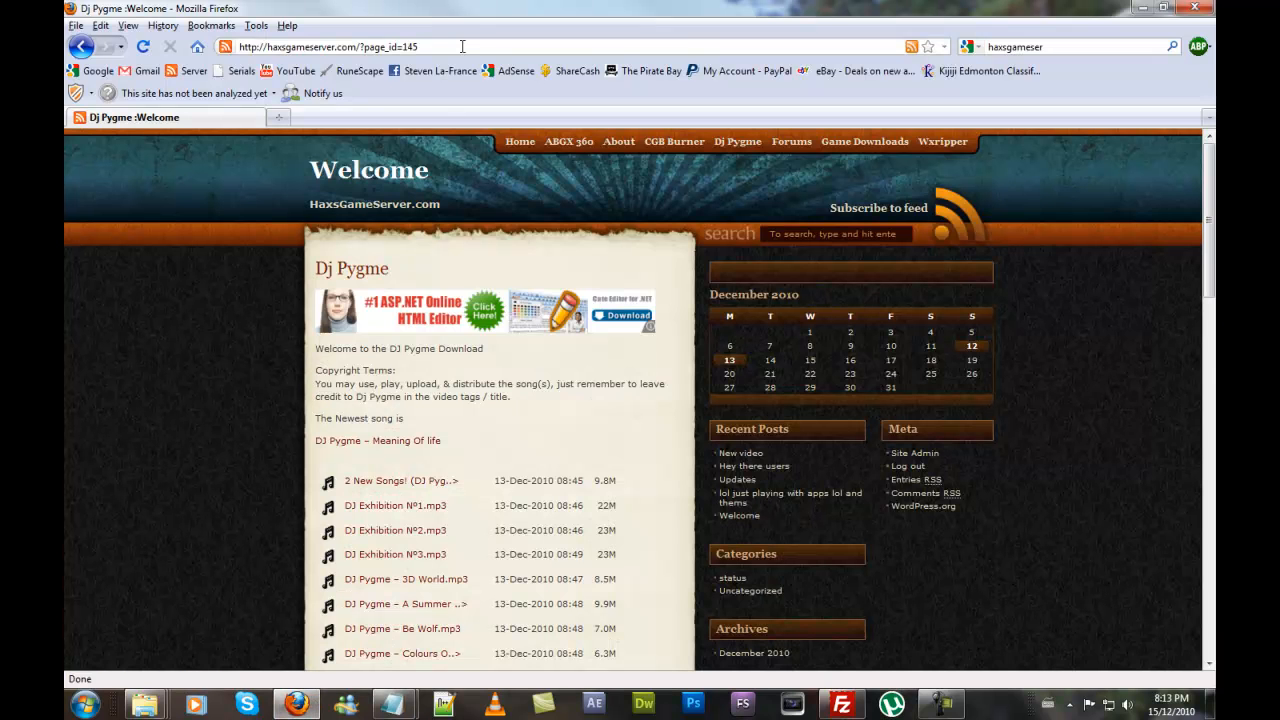
type("192.41")
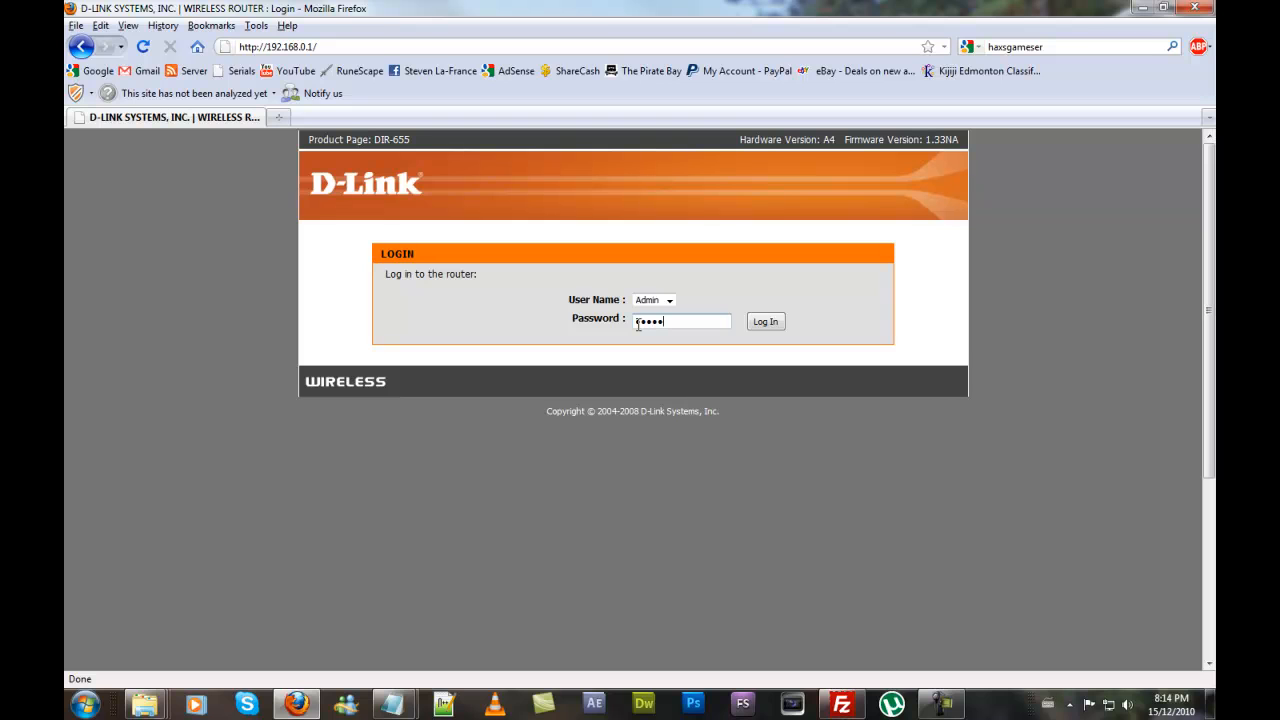
left_click(766, 320)
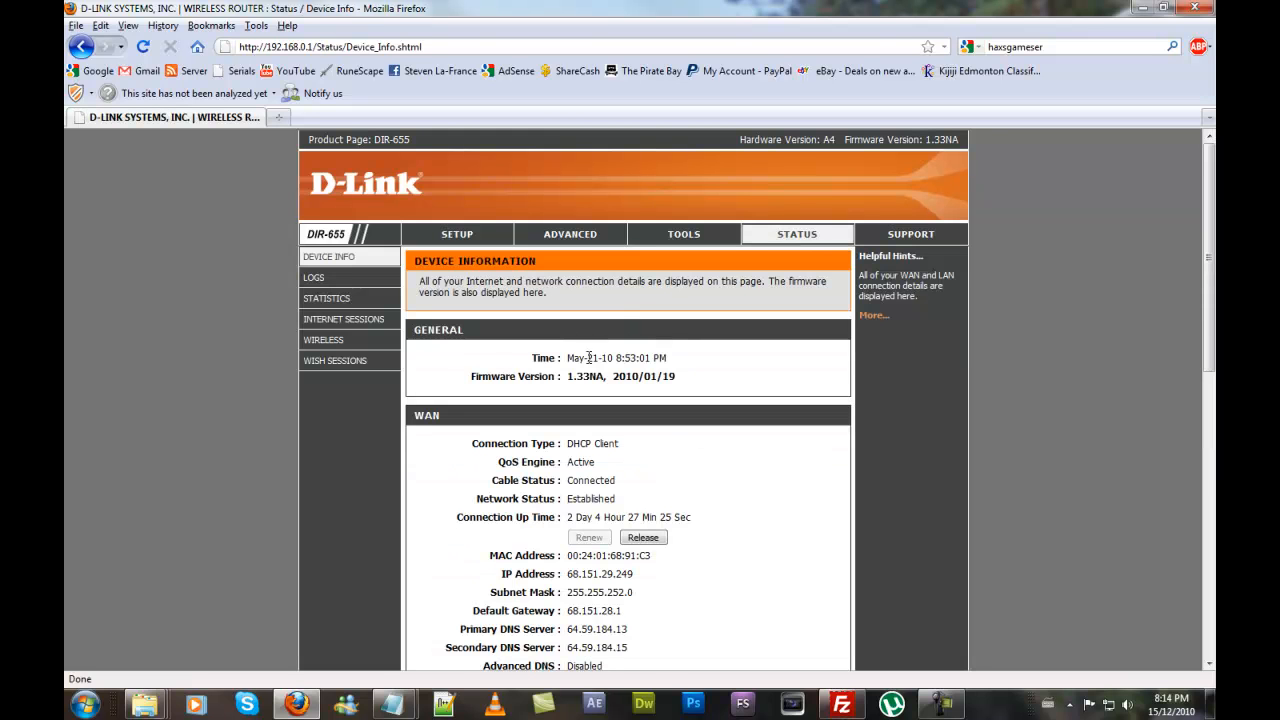
Step: Reach Advanced > Port Forwarding, listing the utorrent rule for port 6887
left_click(568, 232)
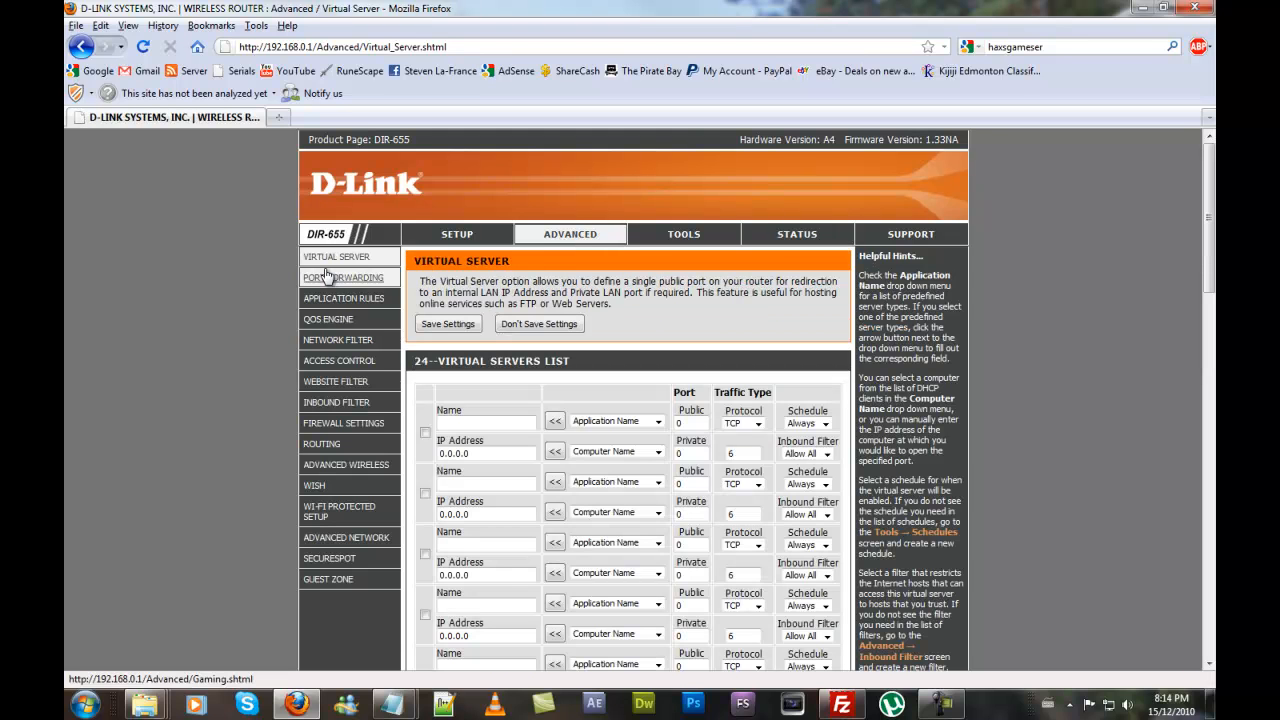
left_click(342, 276)
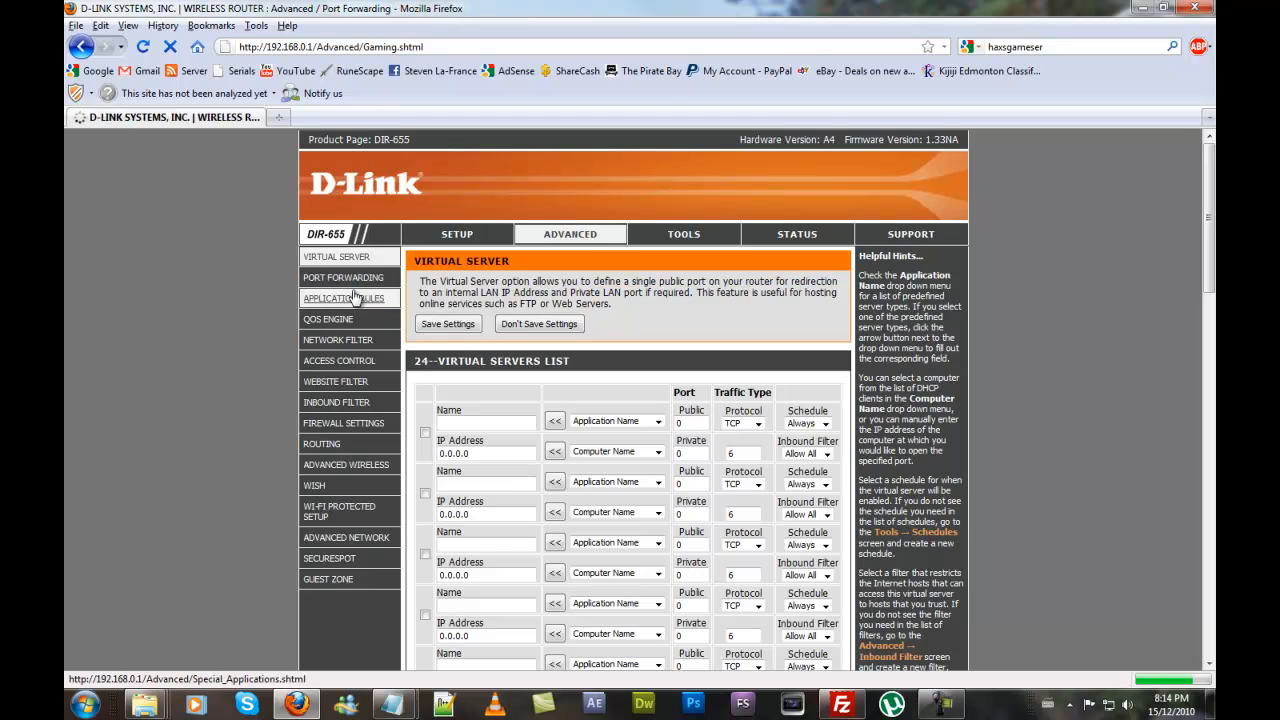
left_click(344, 276)
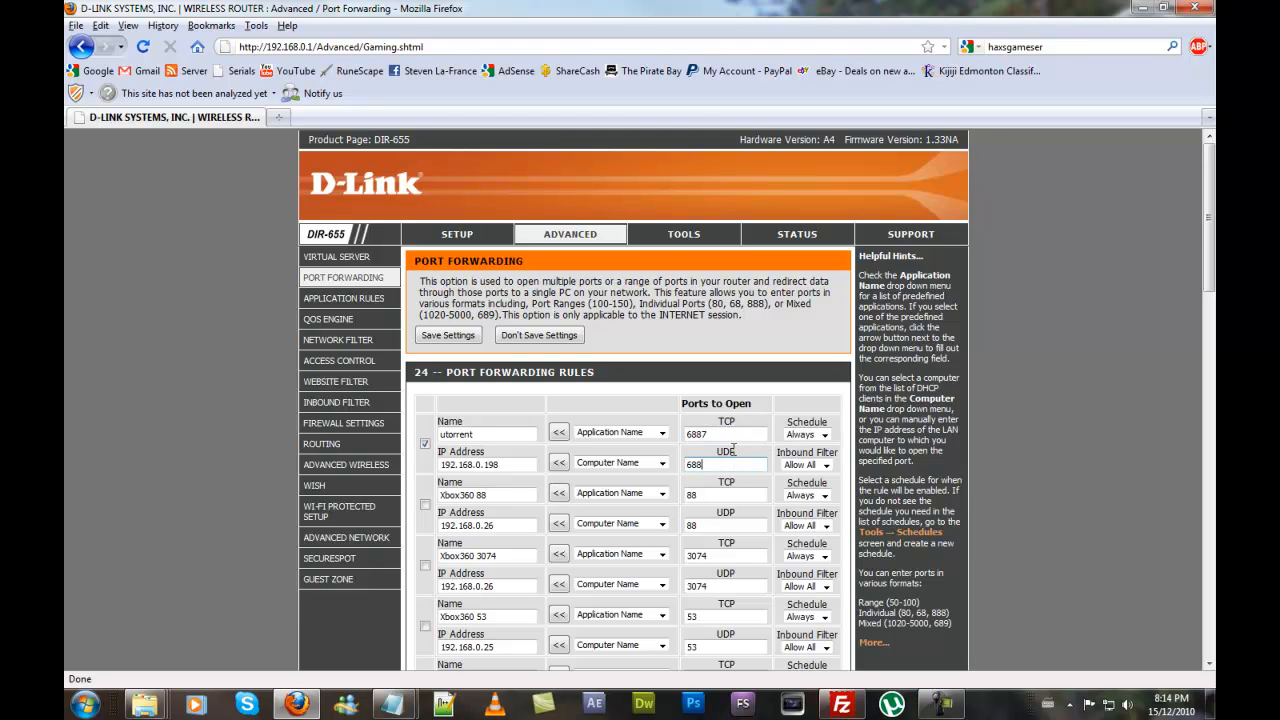
Step: Assign the utorrent 6887 rule to computer 192.168.0.198 and save the settings
scroll("down", 3)
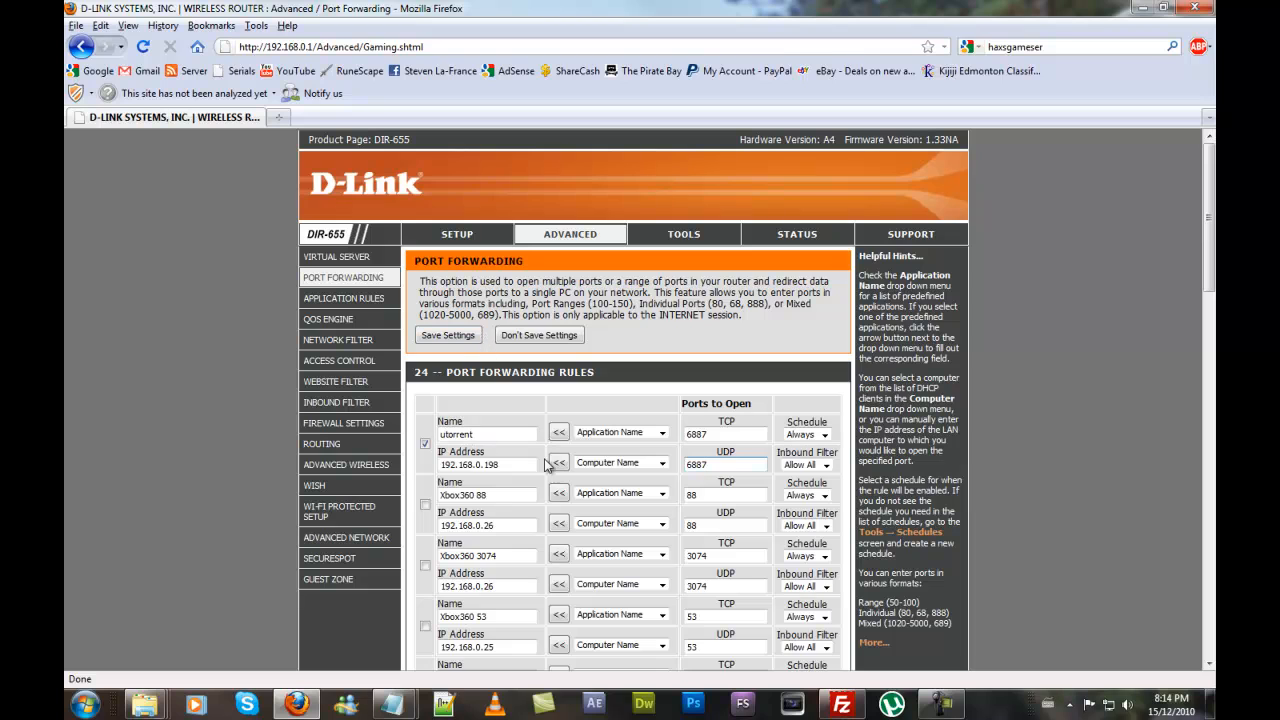
left_click(660, 462)
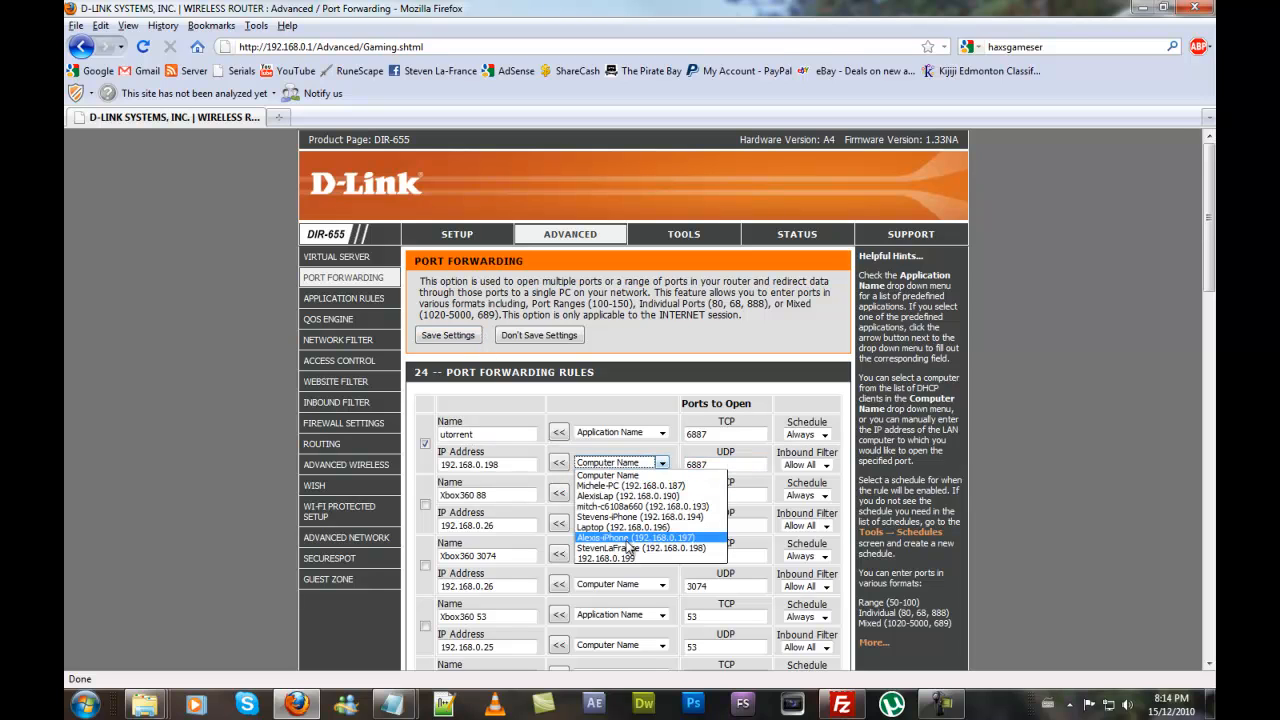
left_click(620, 548)
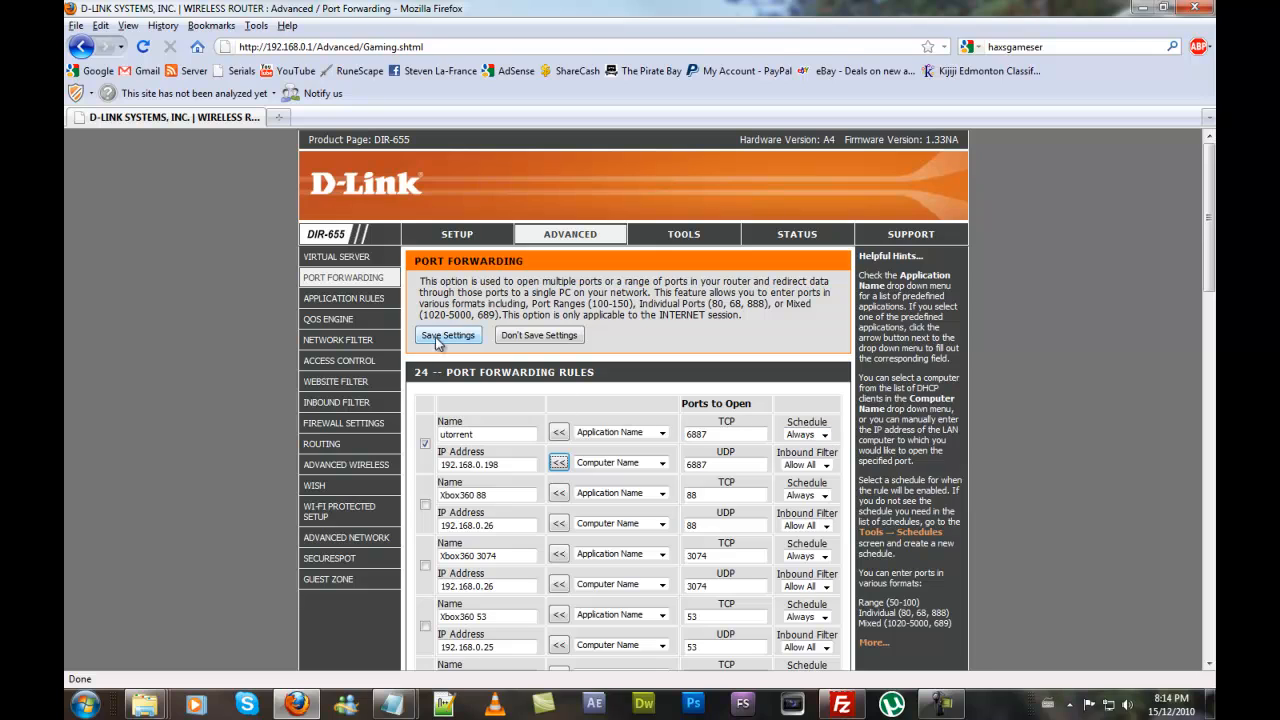
left_click(448, 336)
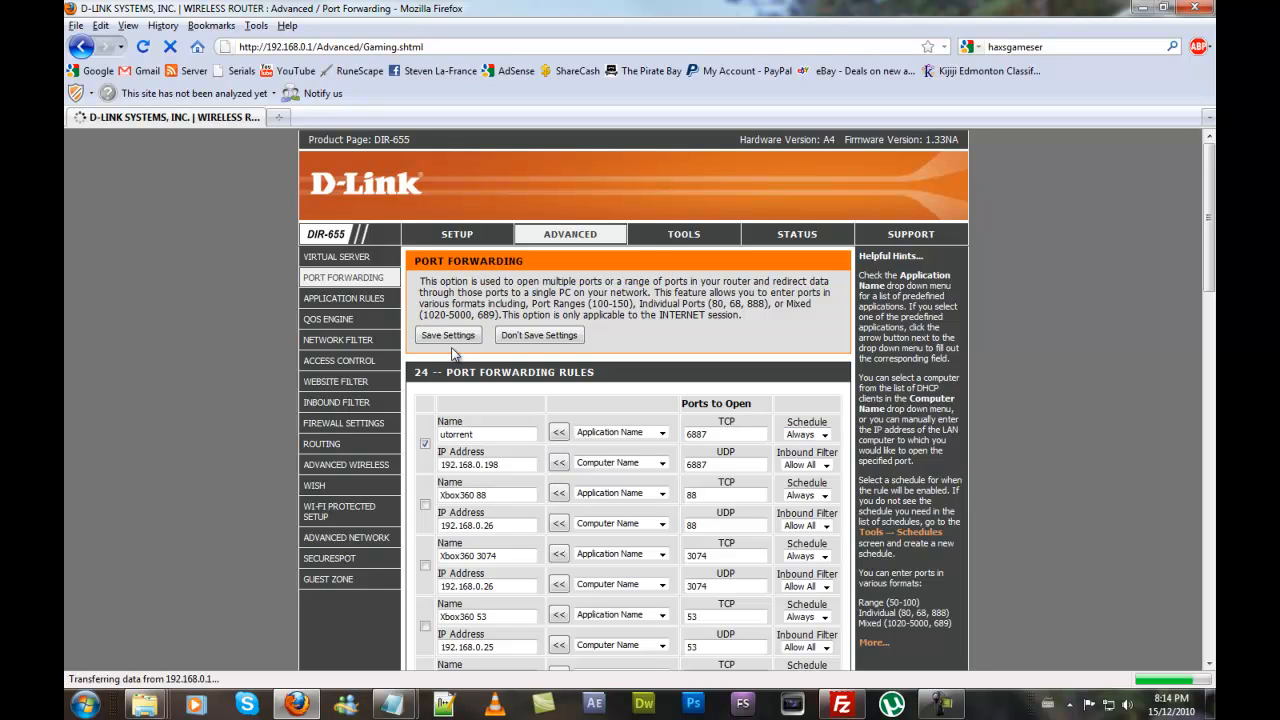
left_click(448, 336)
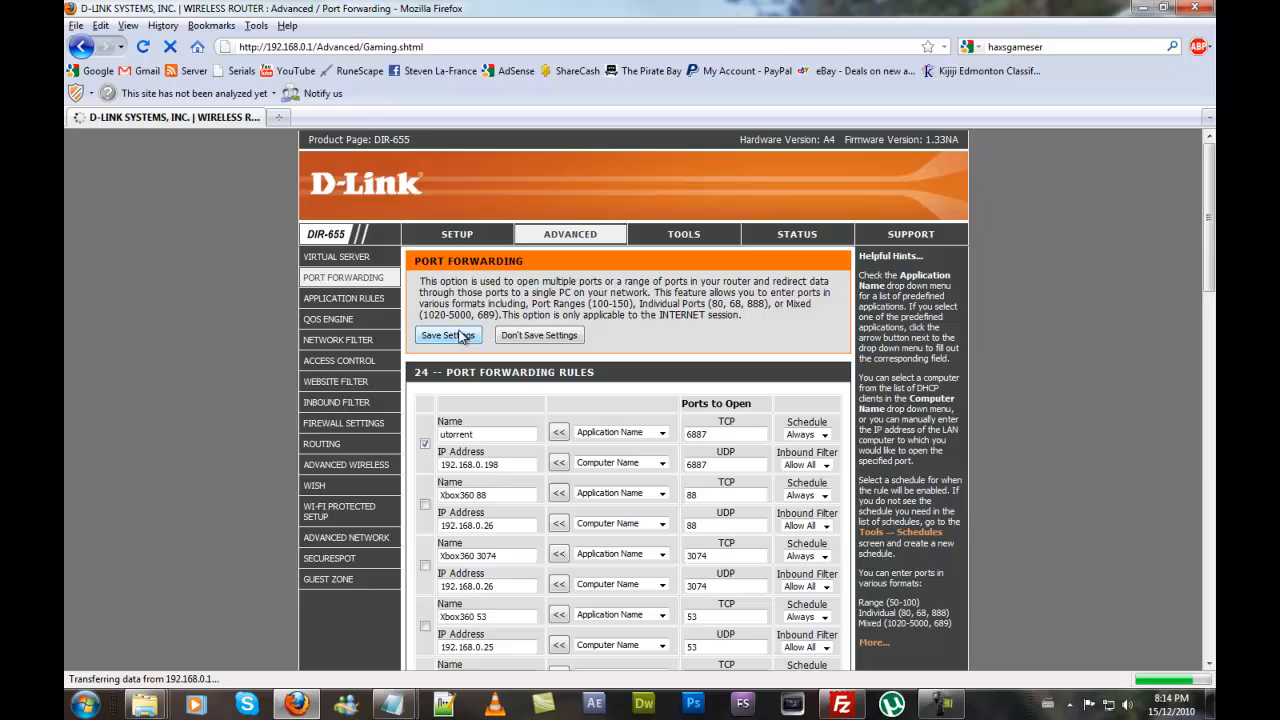
left_click(448, 336)
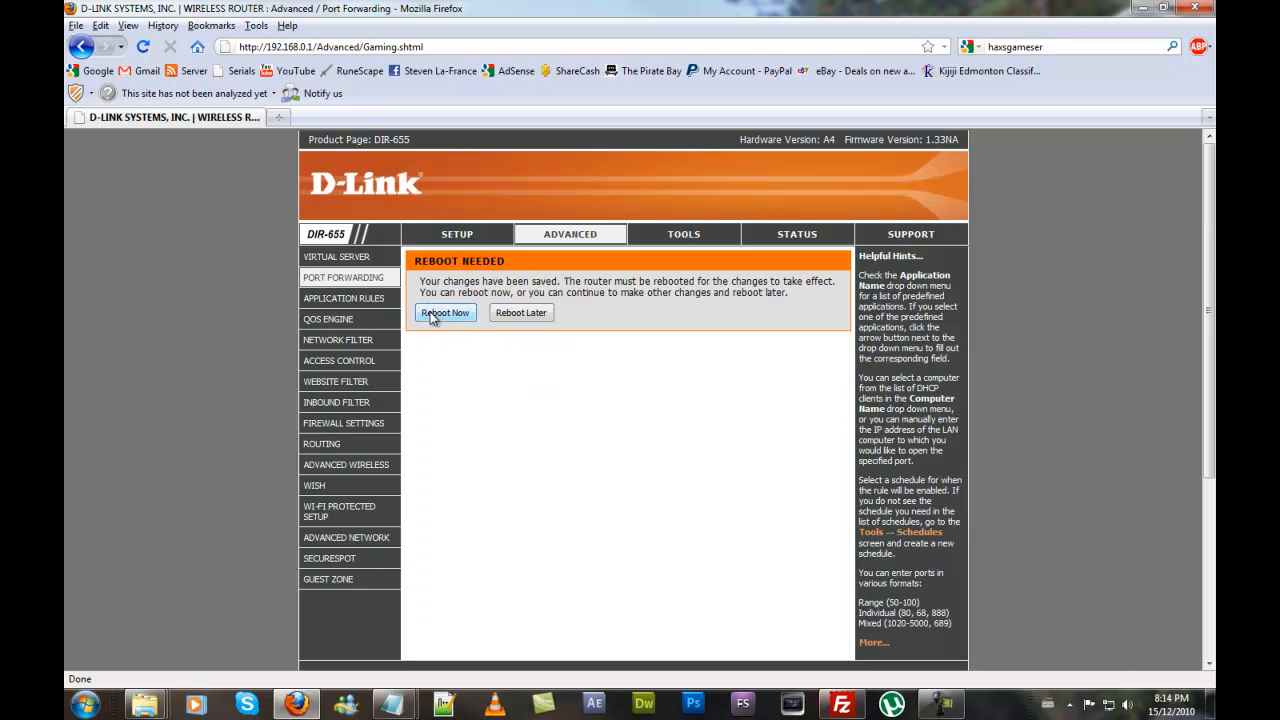
Step: Reboot the router so it returns to its login page
left_click(444, 312)
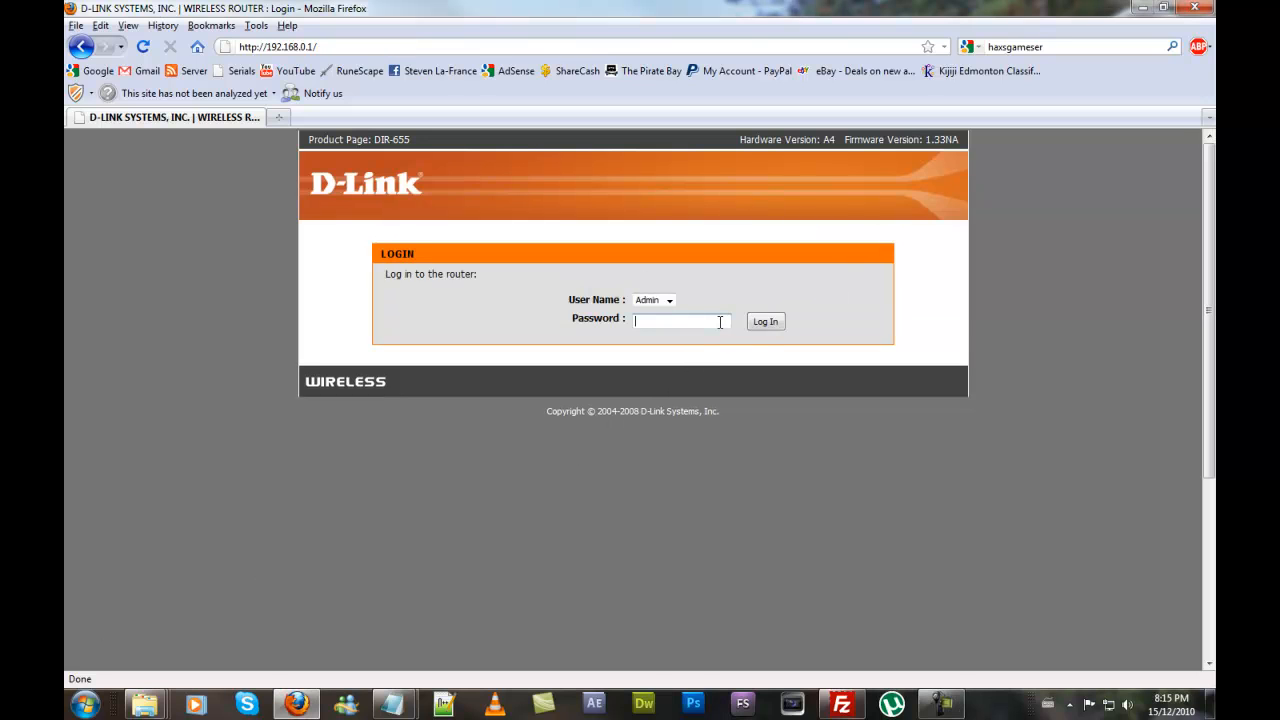
Step: Log back in, confirm the saved utorrent 6887 rule under Port Forwarding, then switch to uTorrent
type("password")
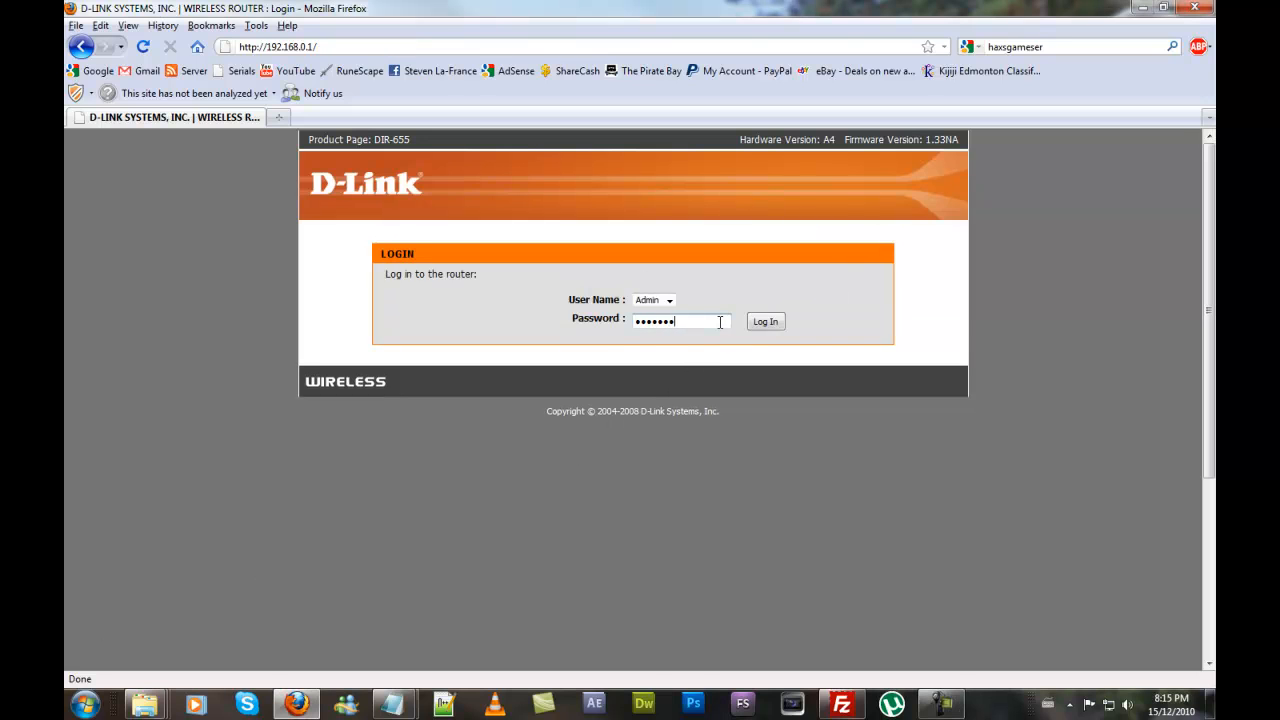
left_click(764, 320)
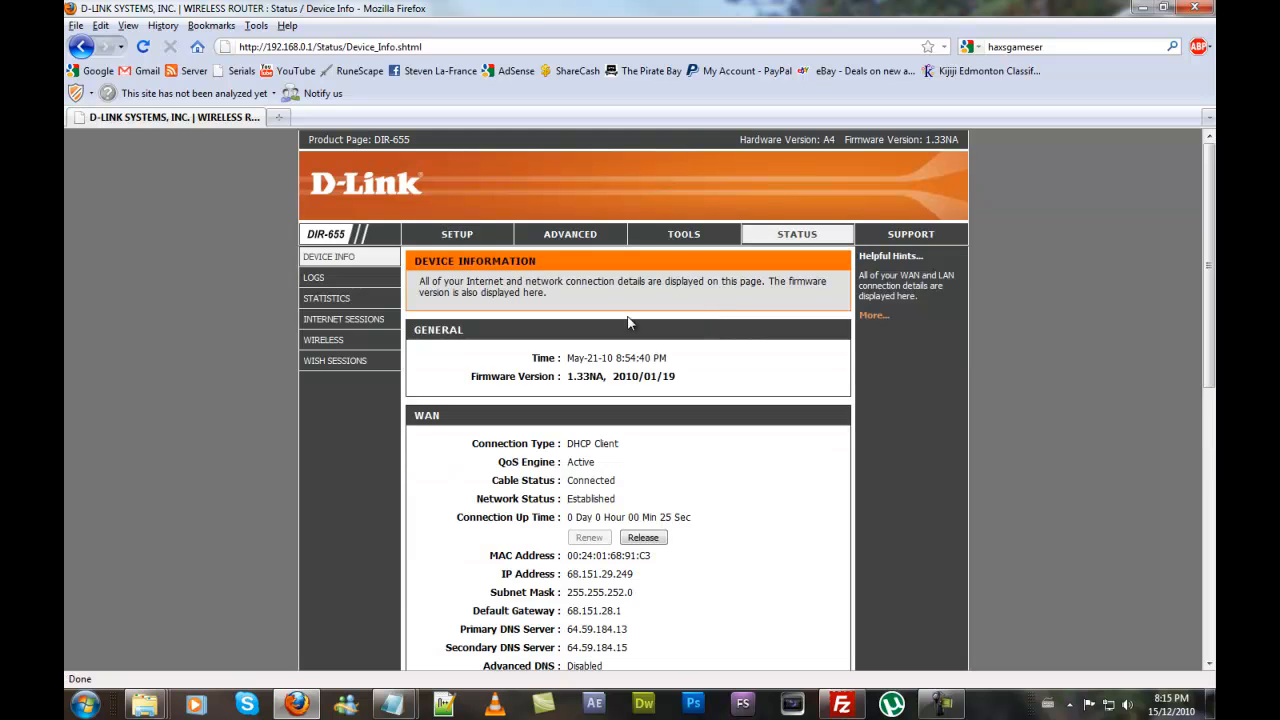
left_click(568, 232)
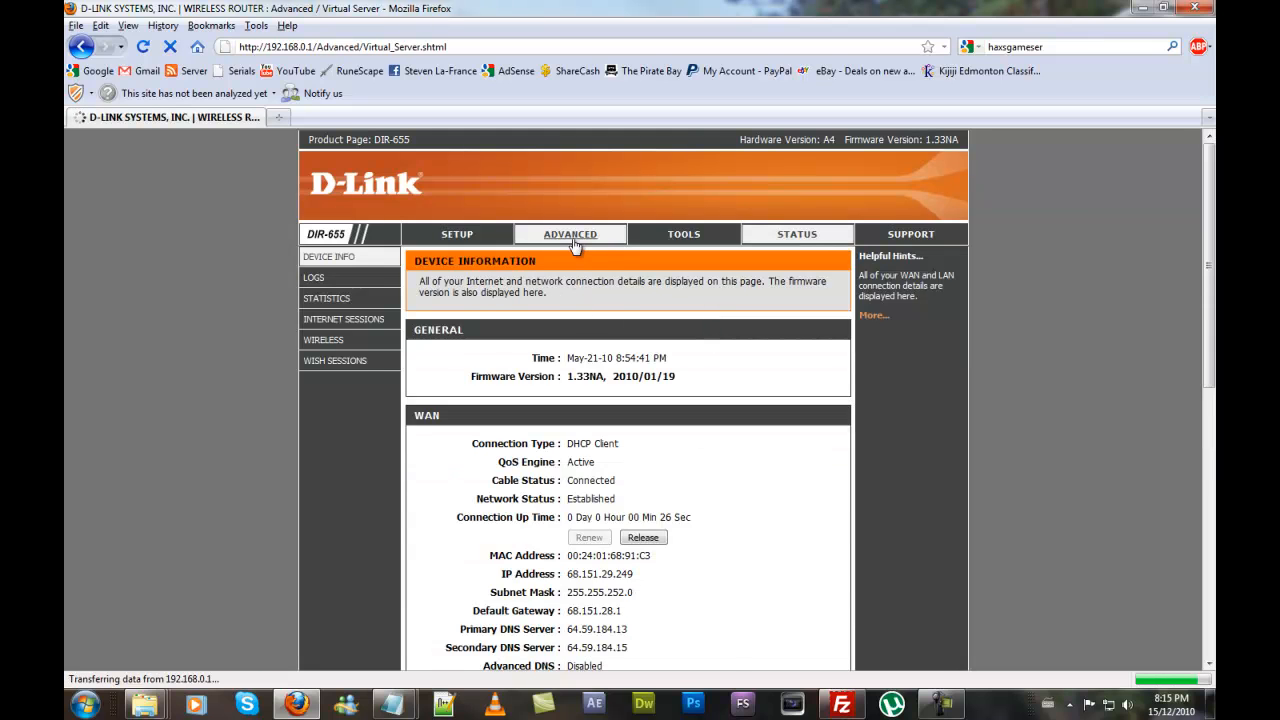
left_click(568, 232)
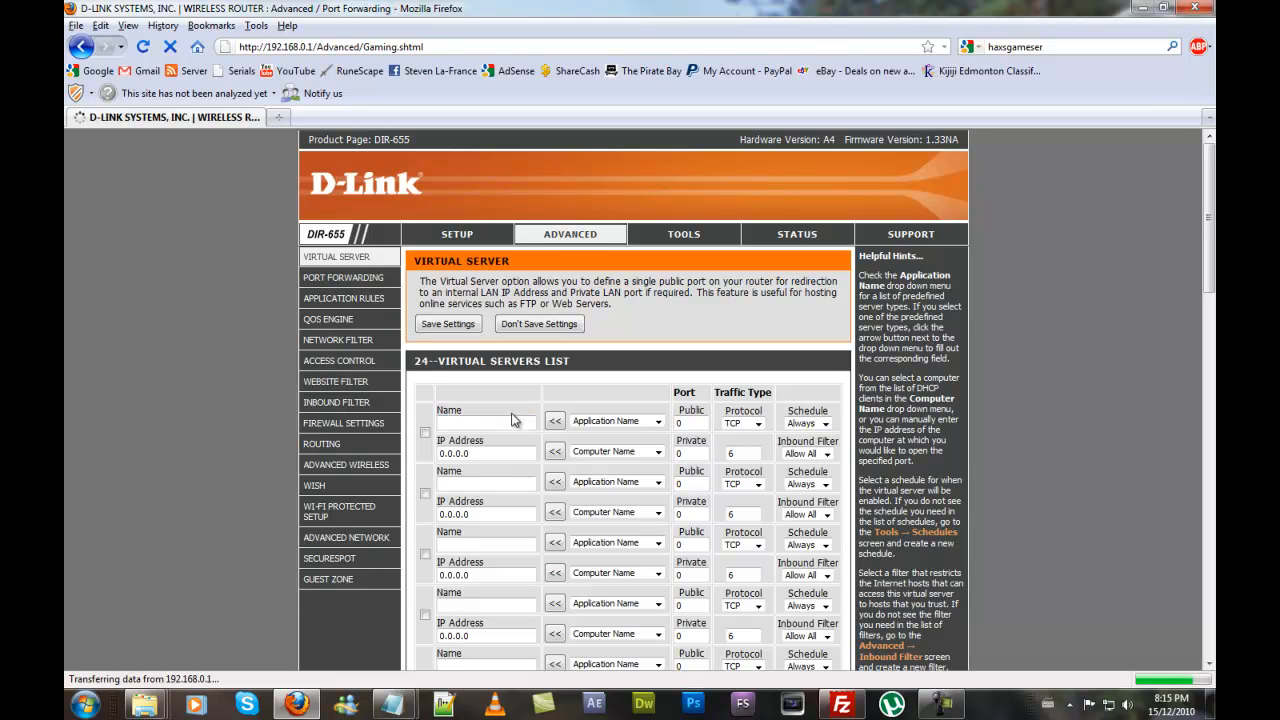
left_click(344, 276)
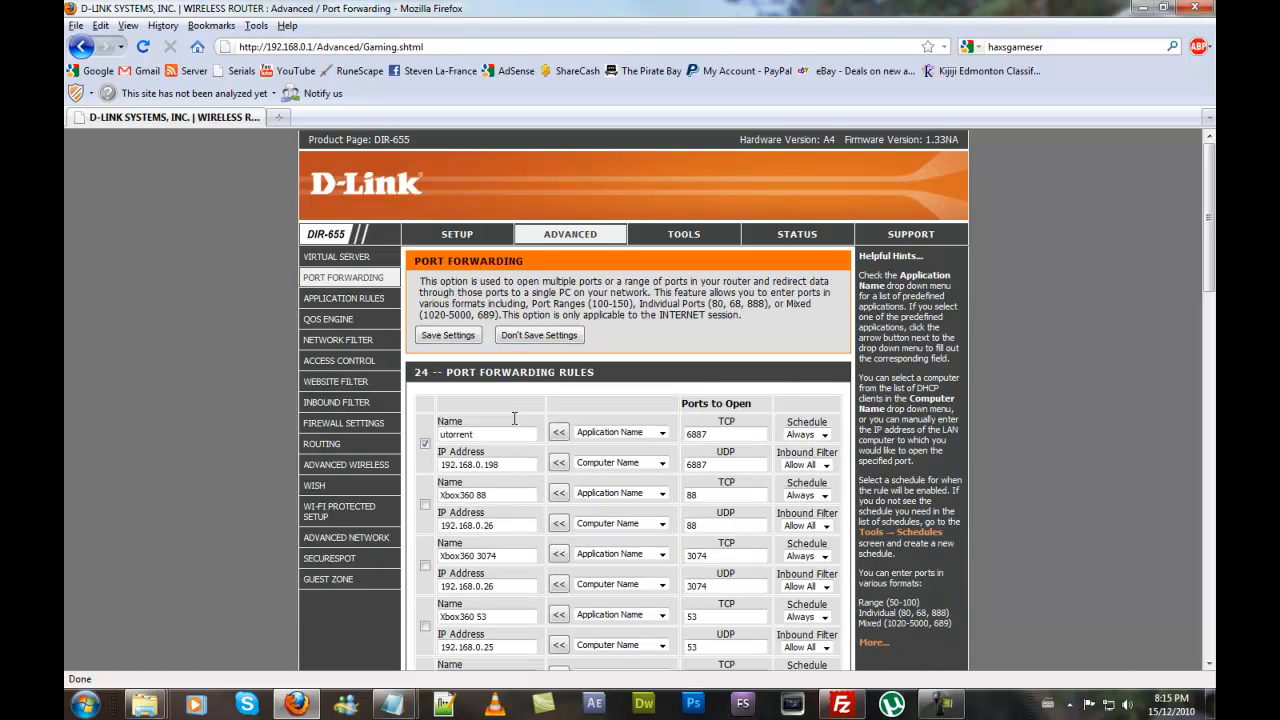
mouse_move(512, 418)
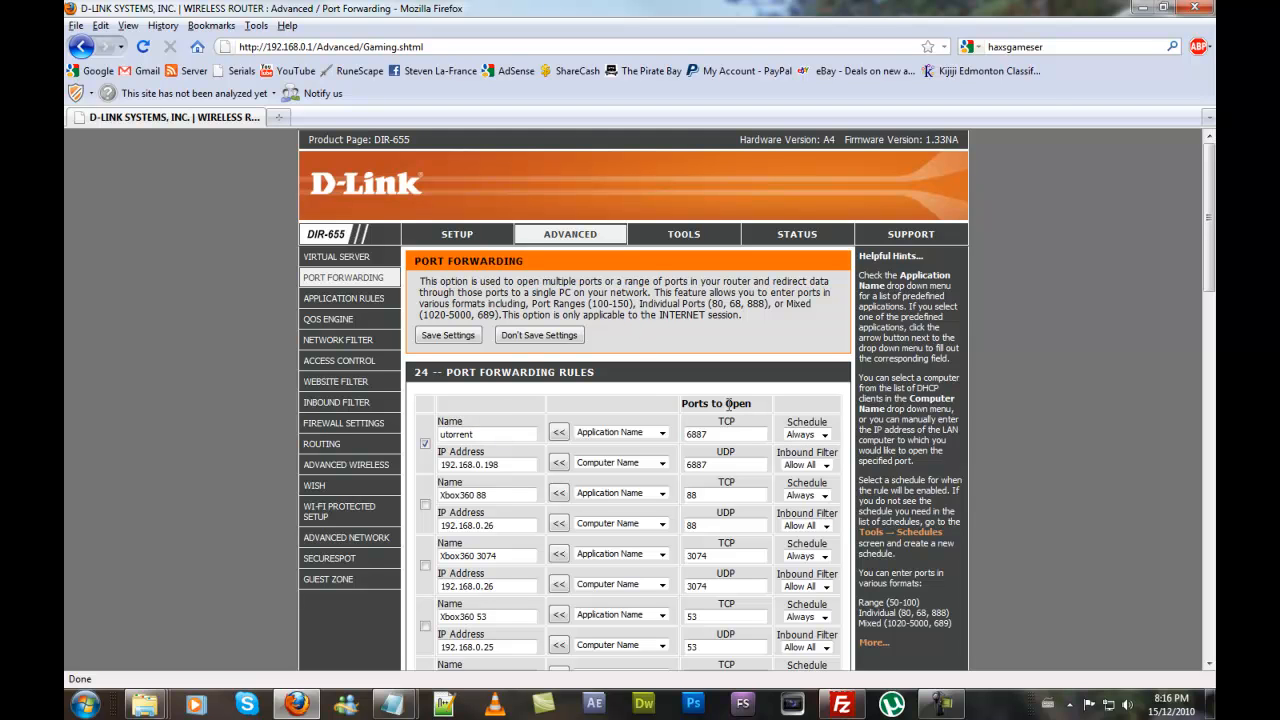
left_click(1186, 8)
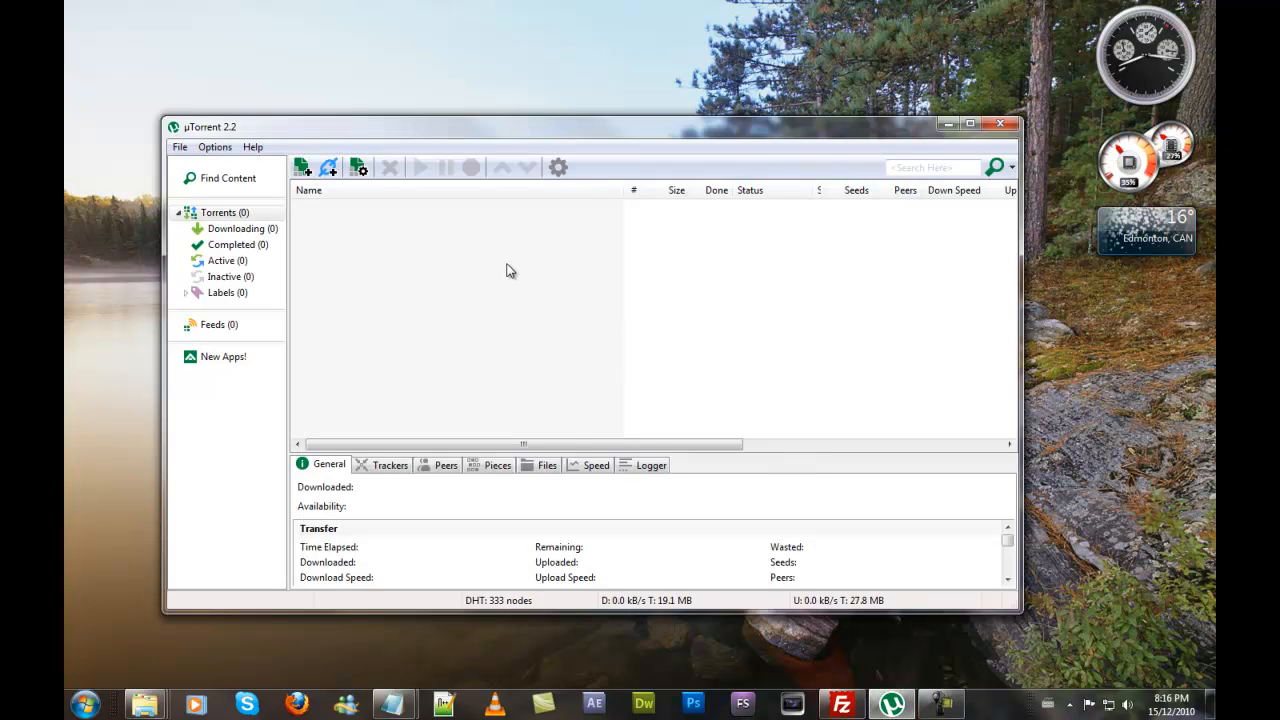
mouse_move(592, 176)
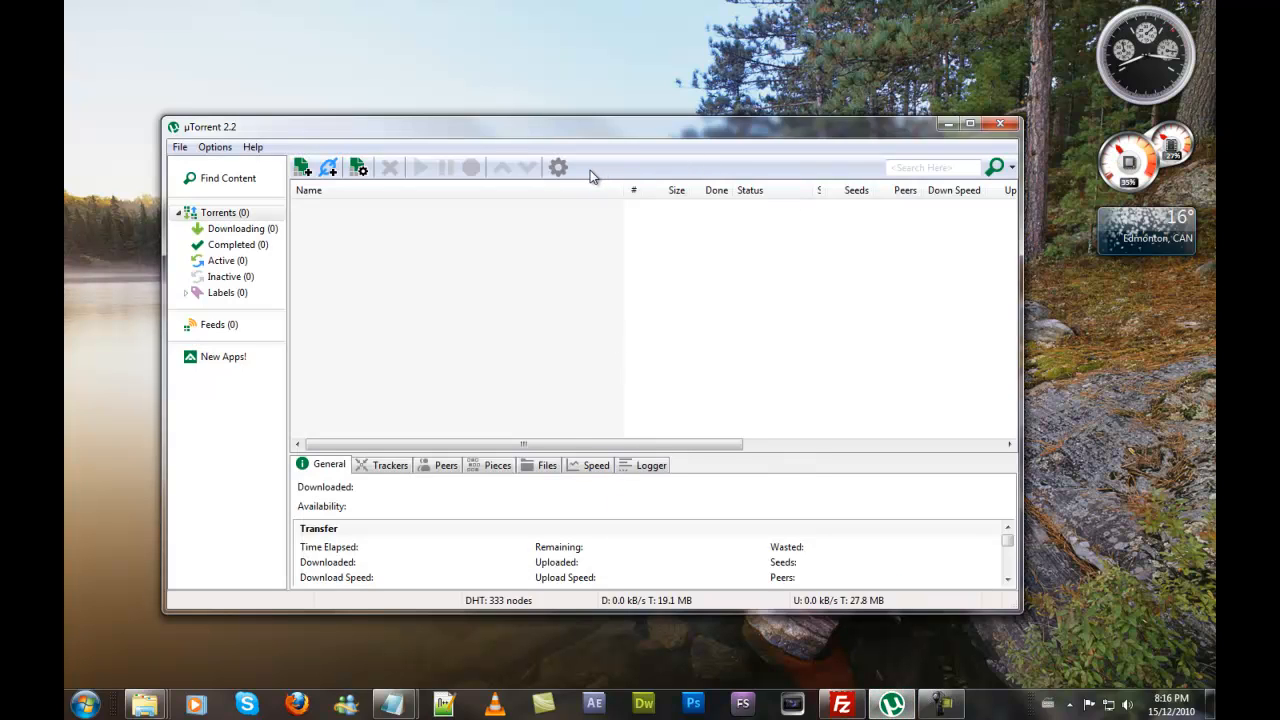
mouse_move(590, 616)
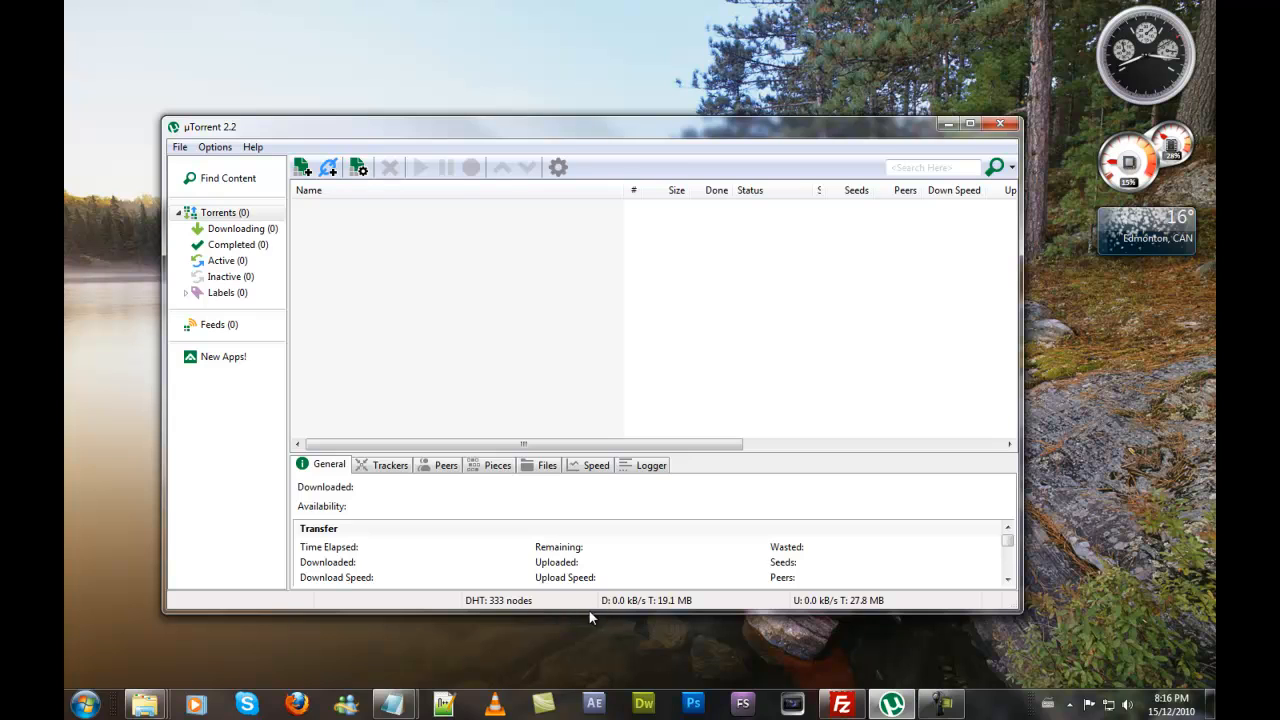
mouse_move(590, 604)
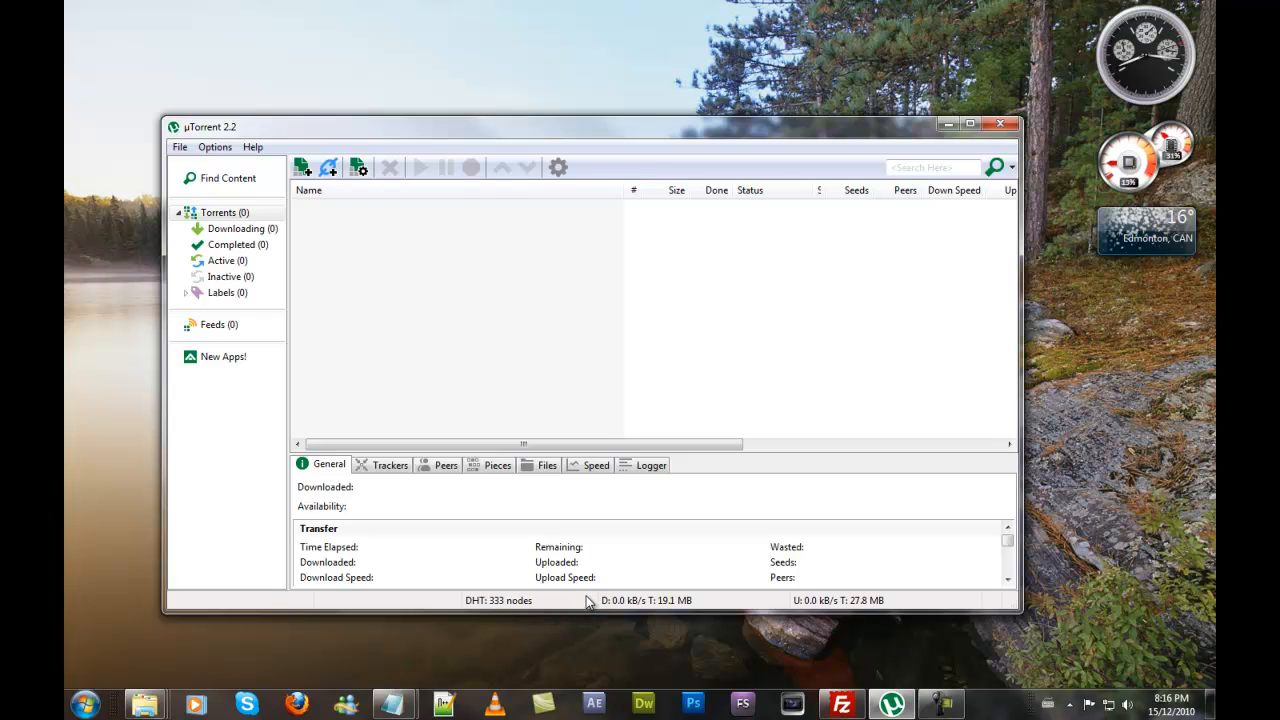
mouse_move(604, 562)
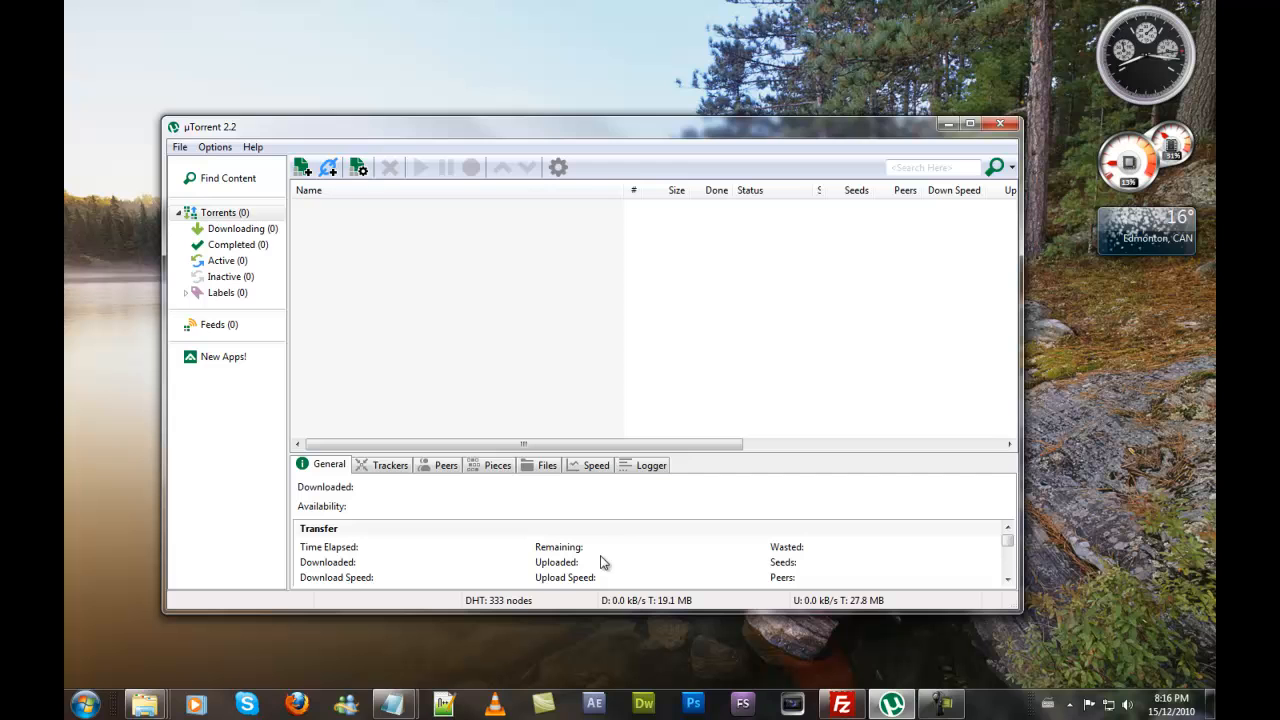
Step: Bring up uTorrent's preferences at the Connection settings
left_click(556, 168)
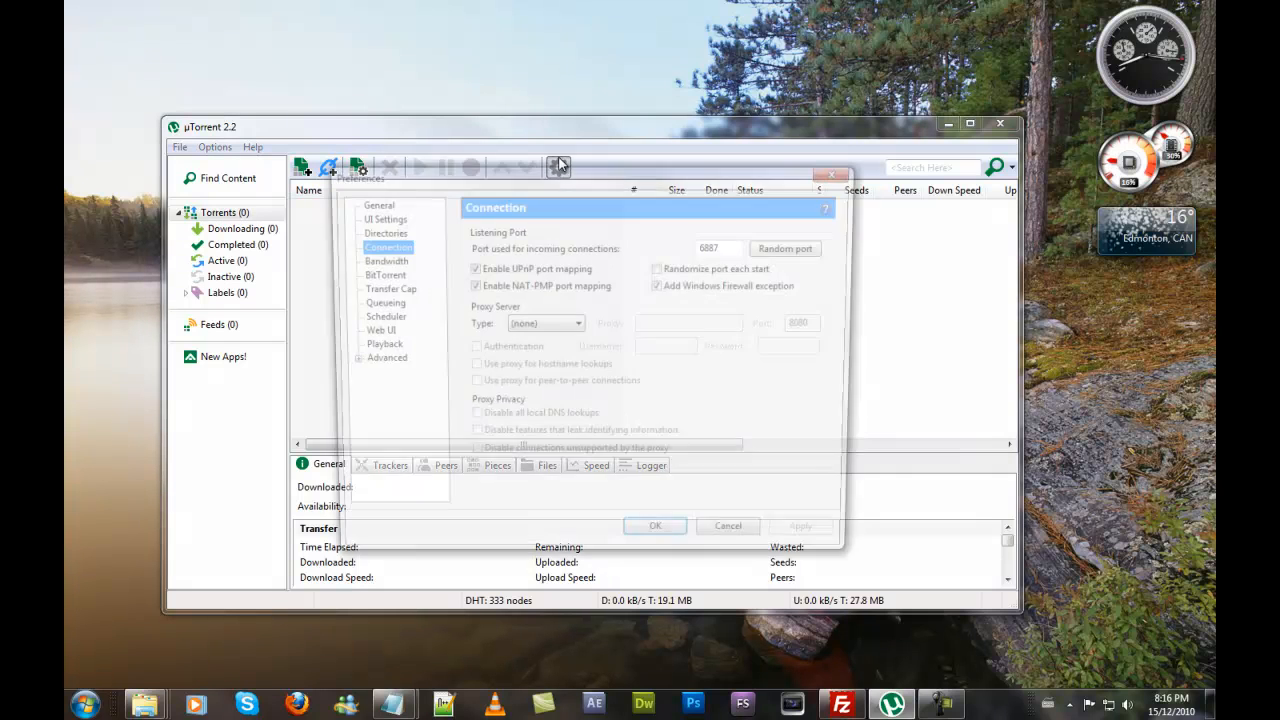
Step: Browse Advanced, Scheduler, Bandwidth and UI Settings, confirm port 6887 under Connection, and close
left_click(388, 360)
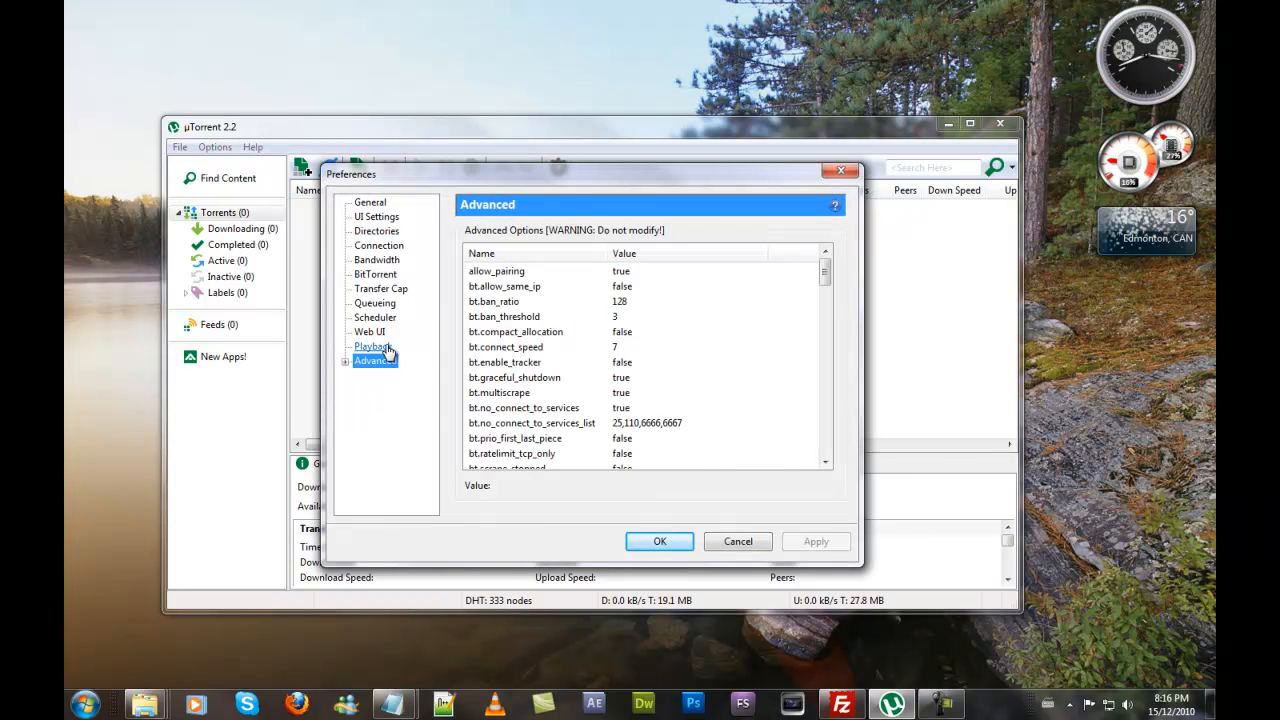
left_click(376, 316)
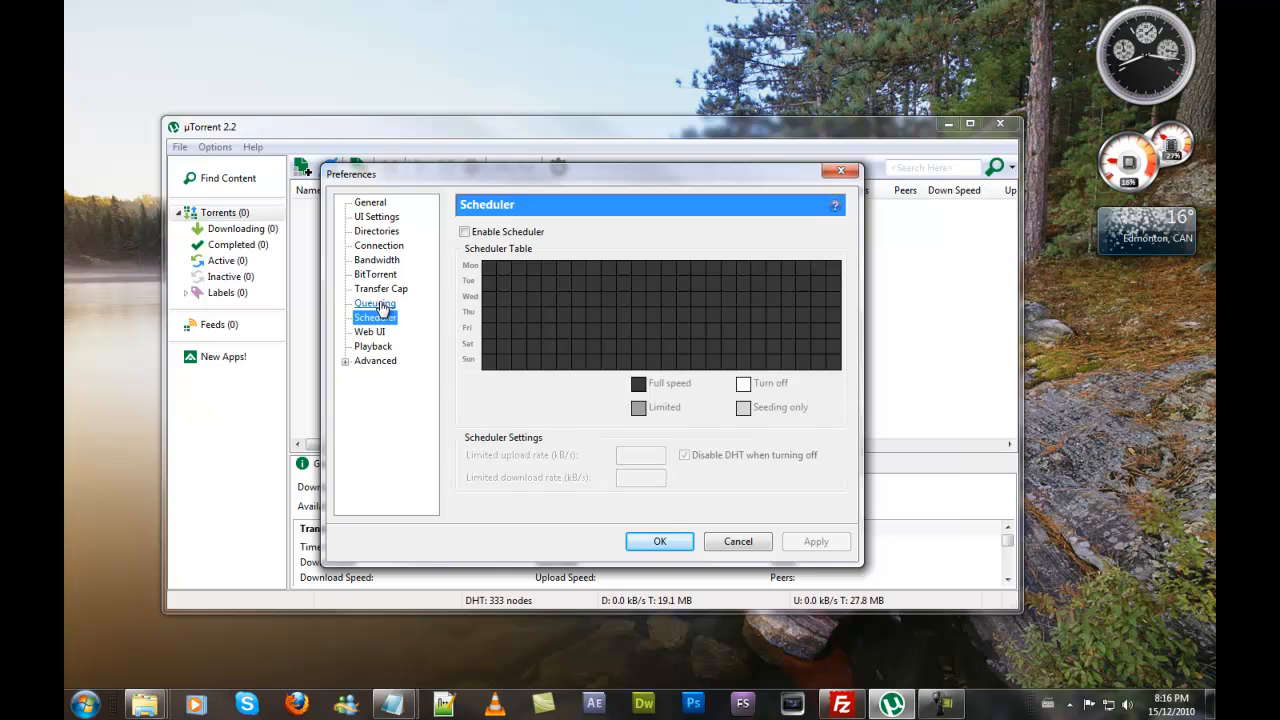
left_click(376, 260)
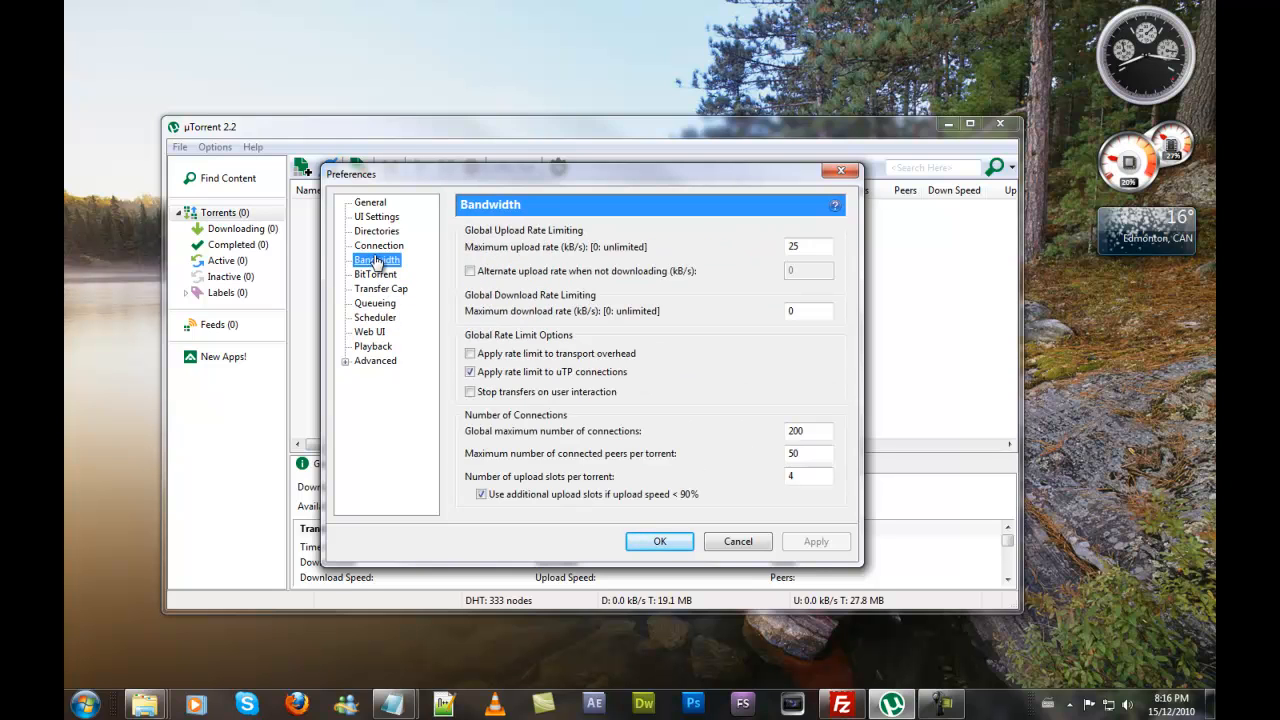
left_click(376, 216)
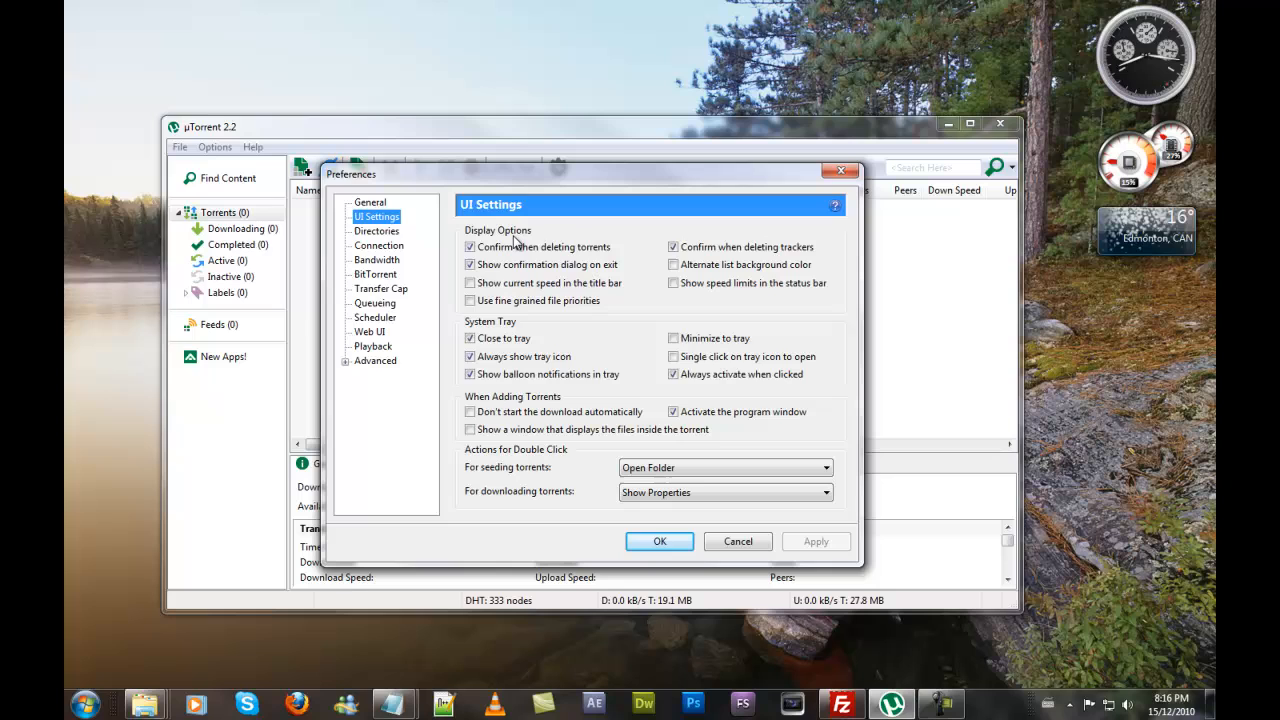
left_click(380, 244)
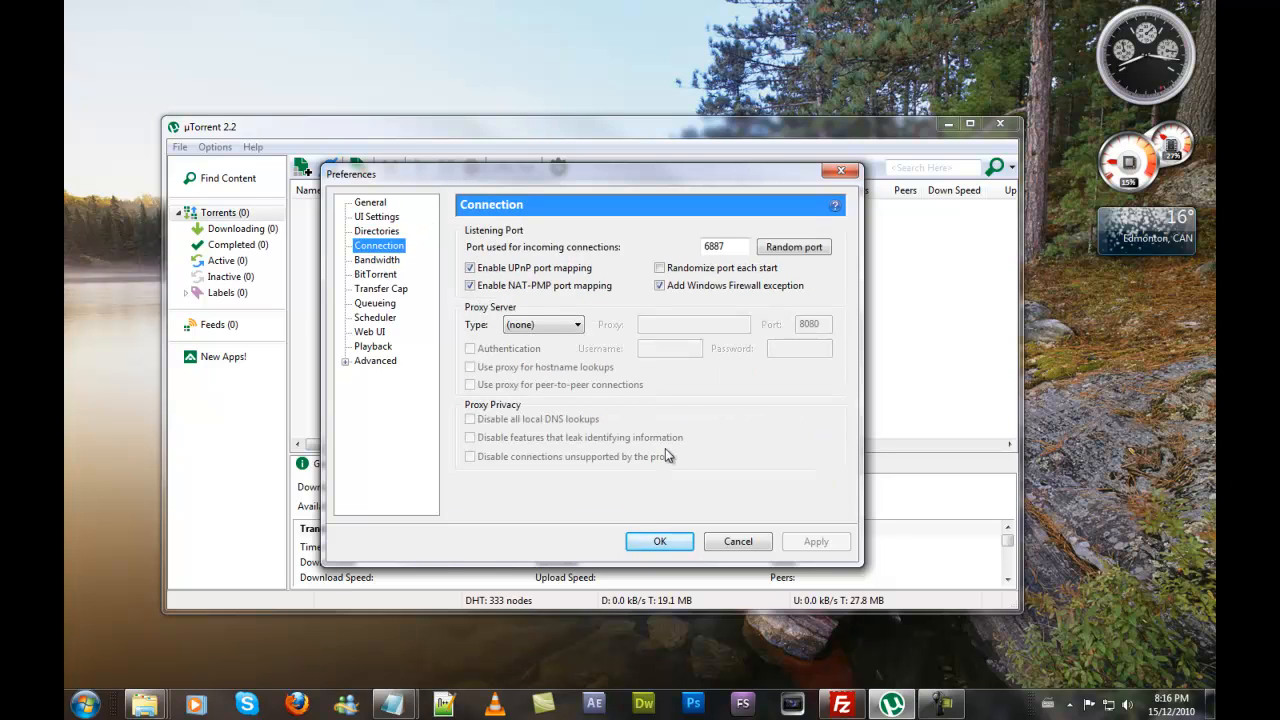
left_click(660, 540)
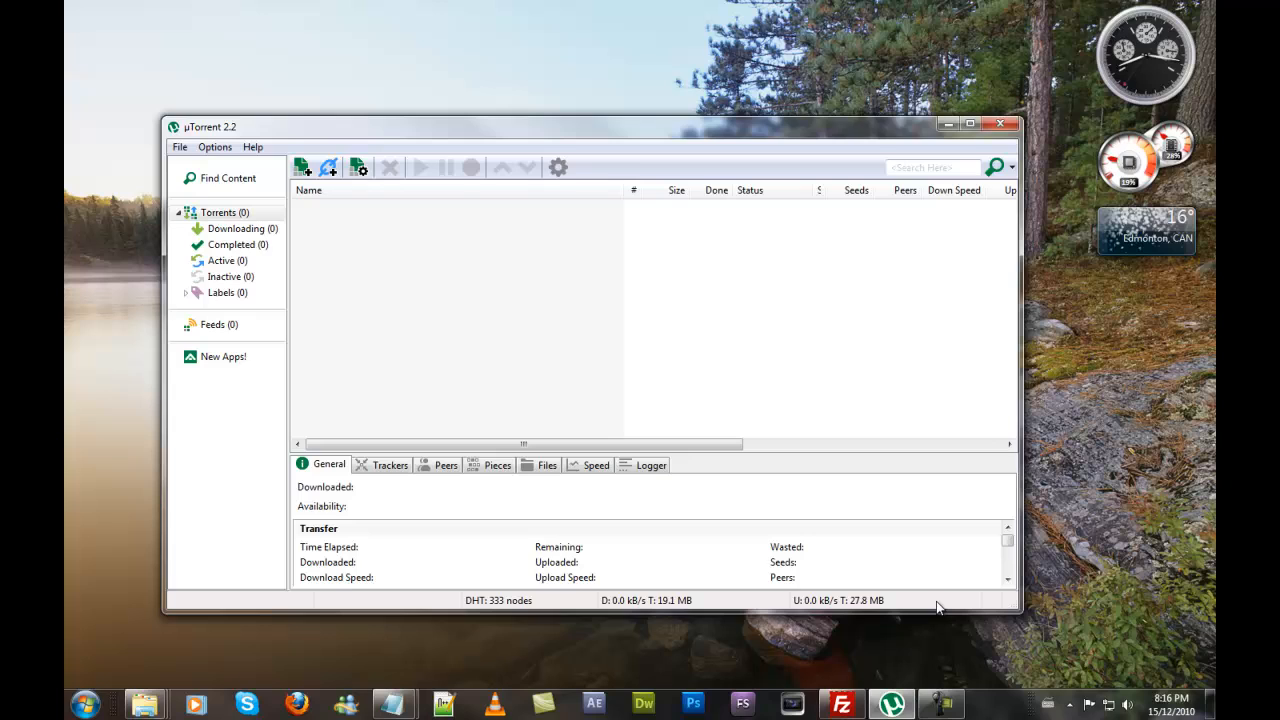
mouse_move(176, 588)
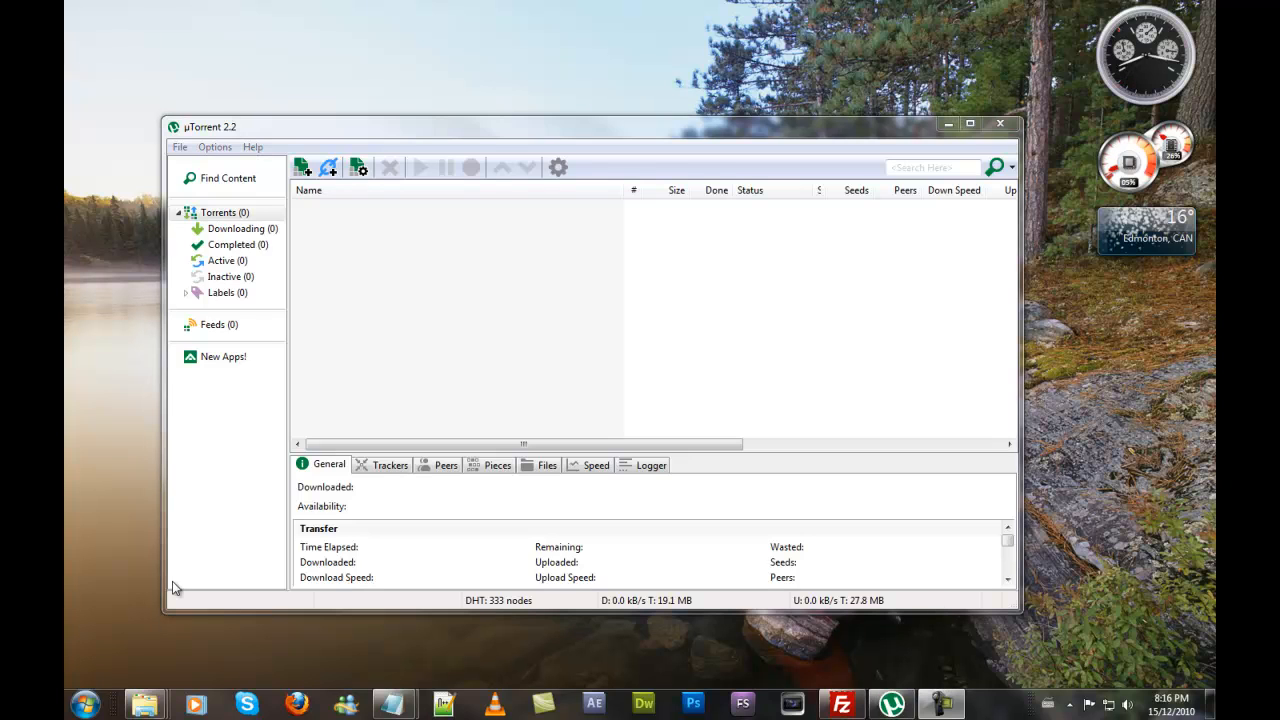